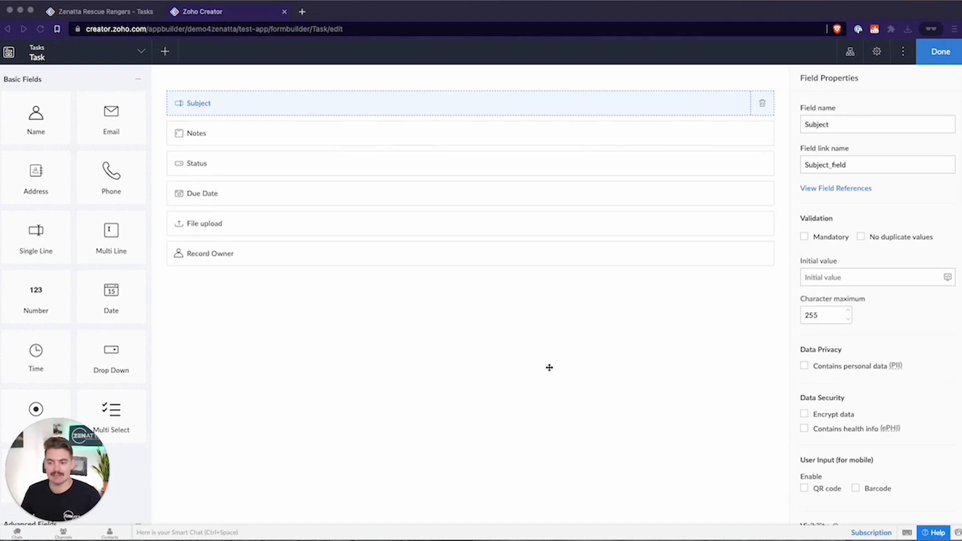
{"action": "mouse_move", "coordinate": [271, 76]}
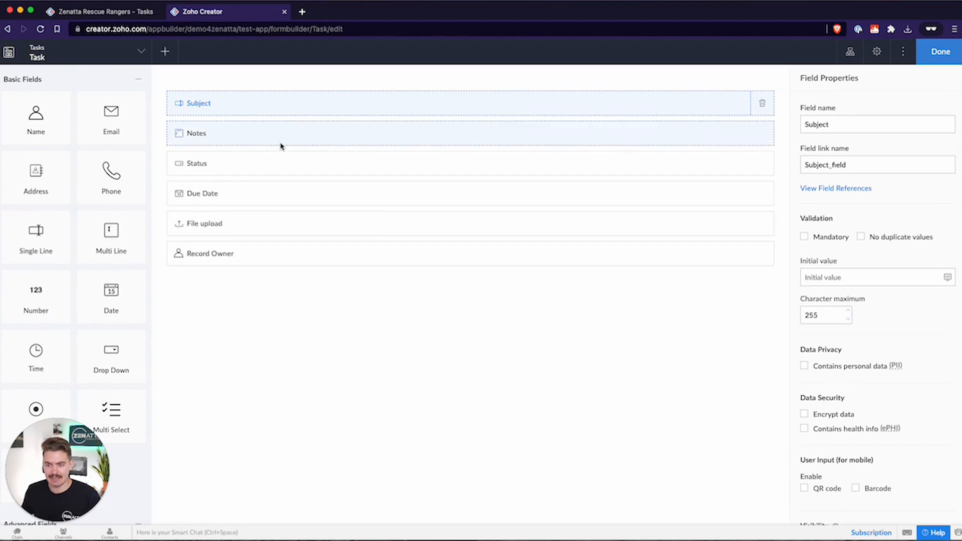
{"action": "mouse_move", "coordinate": [369, 359]}
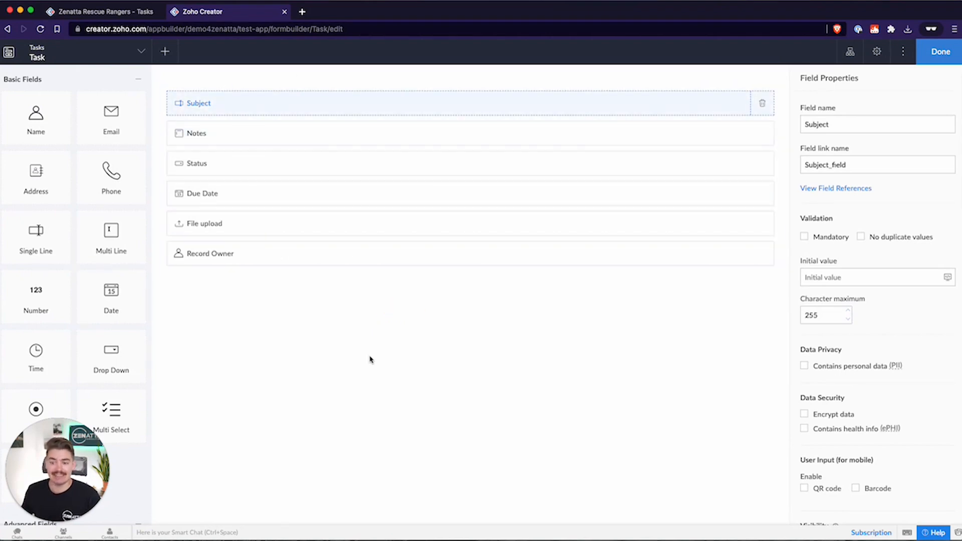
{"action": "mouse_move", "coordinate": [367, 358]}
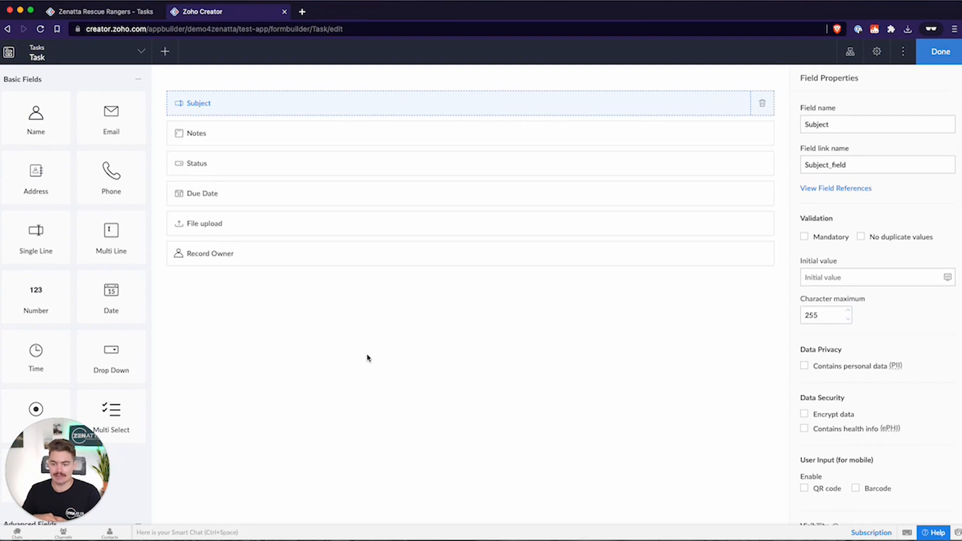
{"action": "mouse_move", "coordinate": [361, 343]}
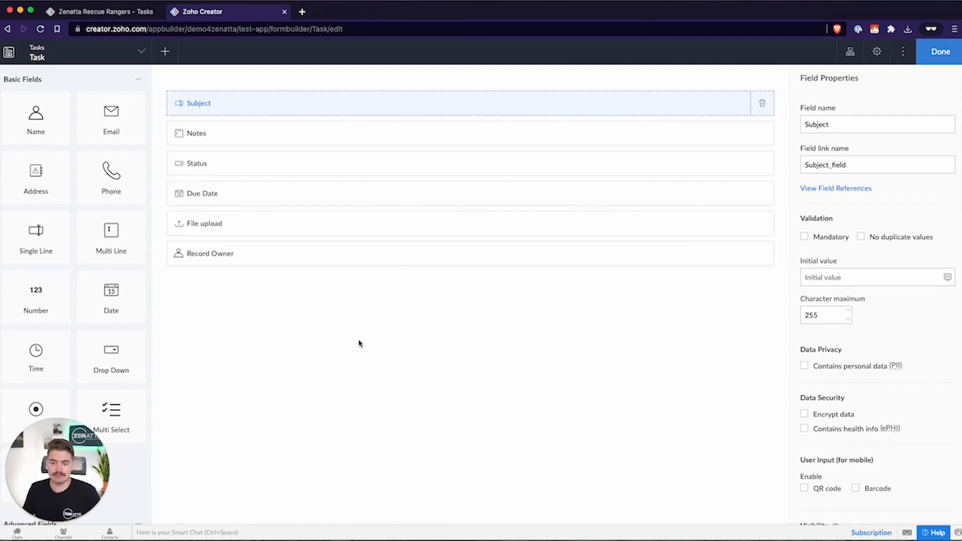
{"action": "mouse_move", "coordinate": [235, 172]}
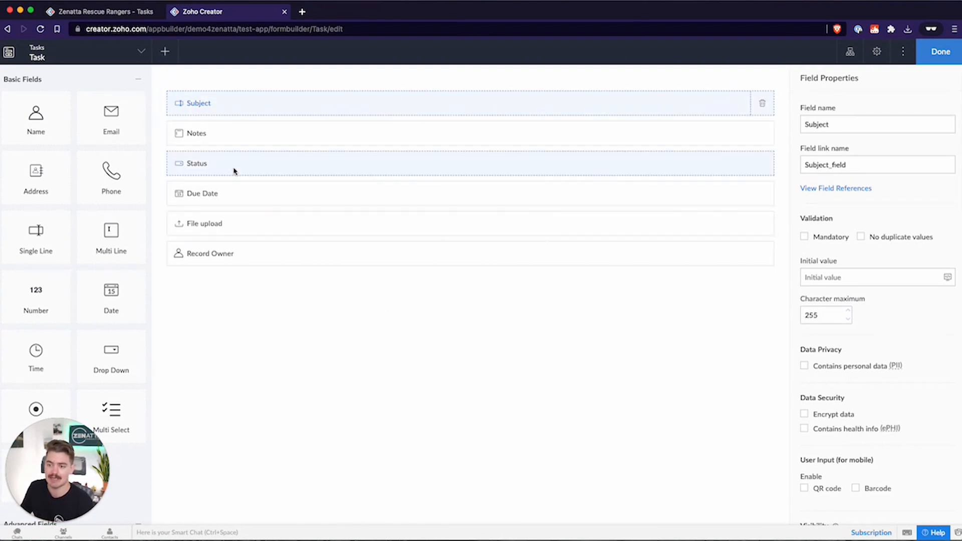
- Add a Lookup field from Advanced Fields to the top of the Task form
{"action": "left_click", "coordinate": [140, 51]}
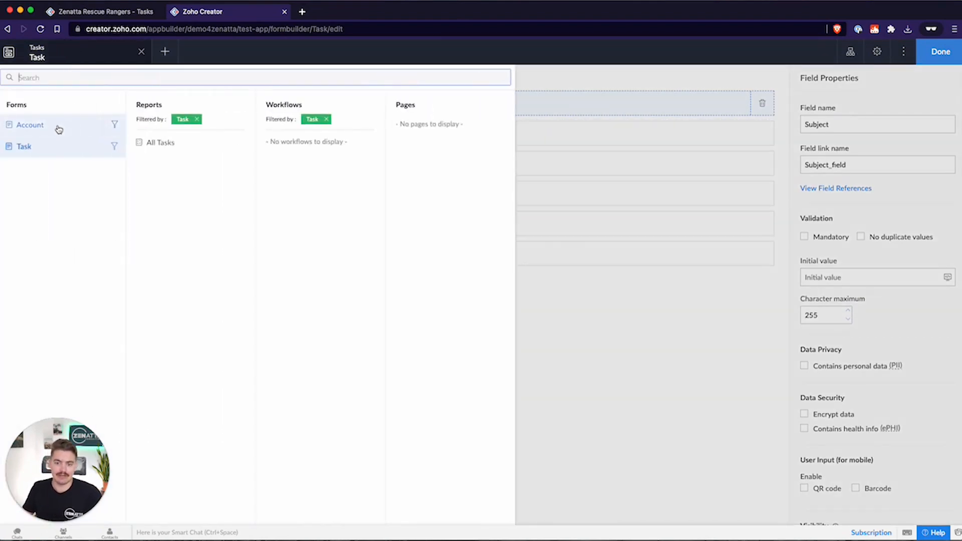
{"action": "left_click", "coordinate": [31, 125]}
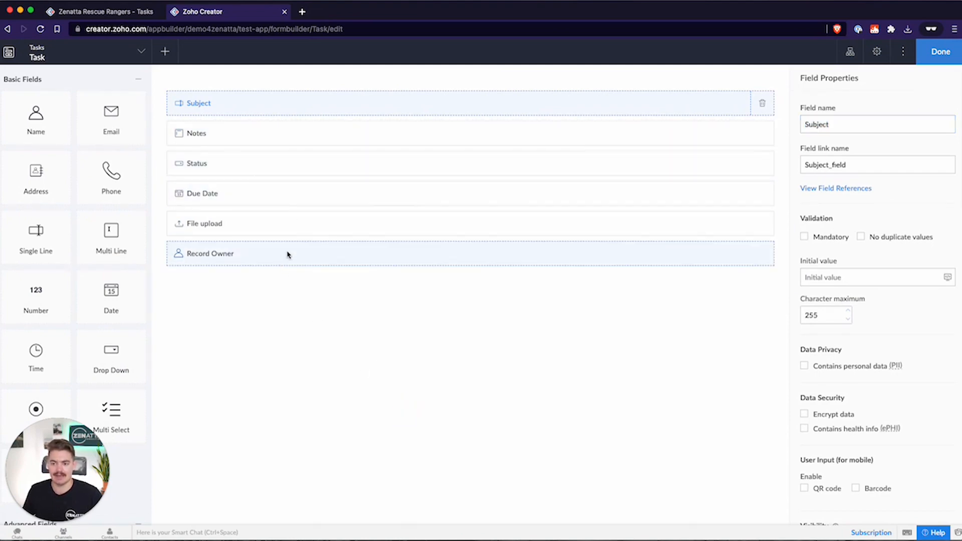
{"action": "scroll", "scroll_direction": "down", "scroll_amount": 3}
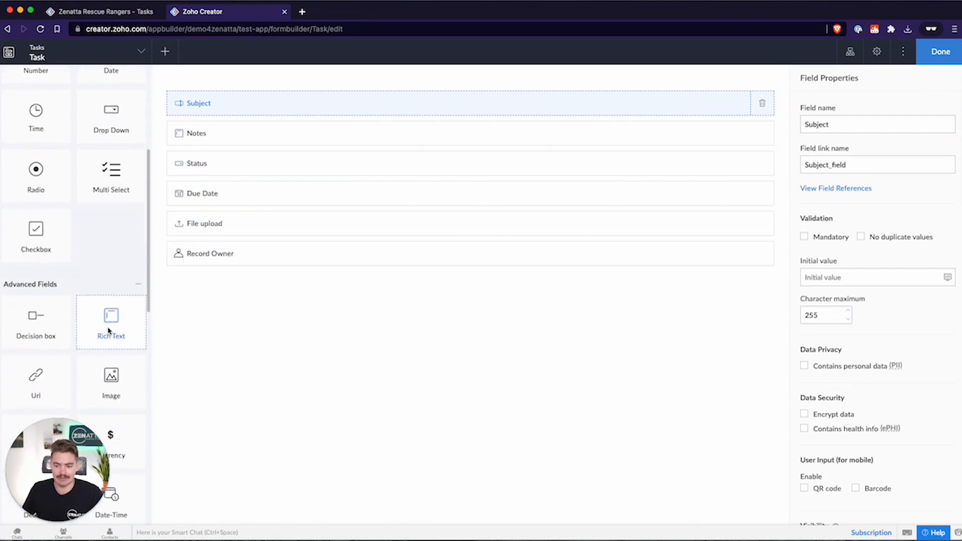
{"action": "left_click_drag", "start_coordinate": [111, 332], "coordinate": [251, 123]}
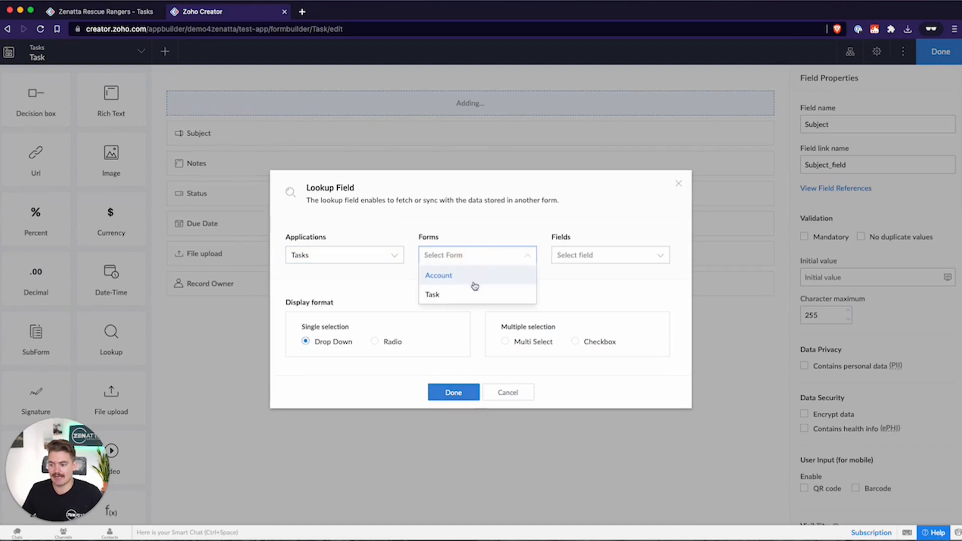
{"action": "mouse_move", "coordinate": [341, 240]}
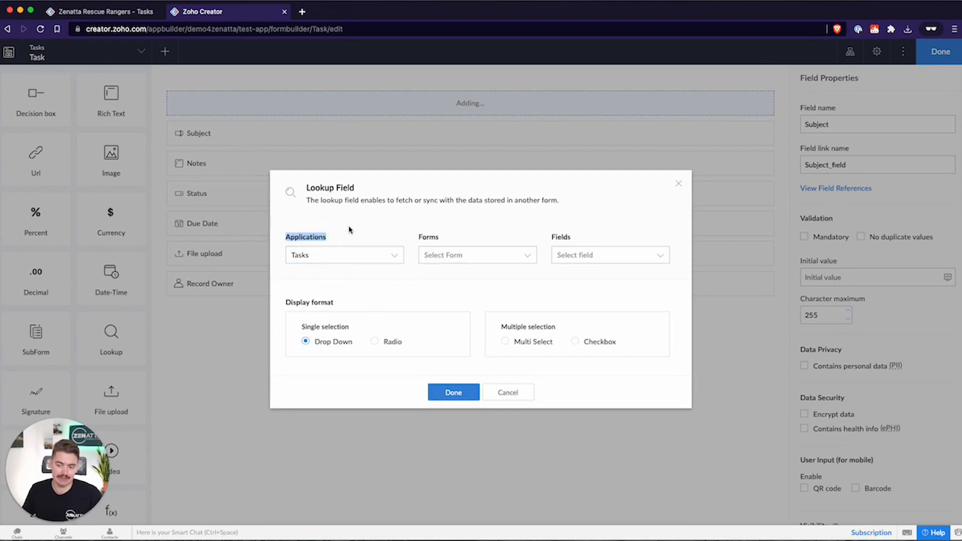
- Link the lookup to the Account form, pulling its Account Name field
{"action": "left_click", "coordinate": [345, 255]}
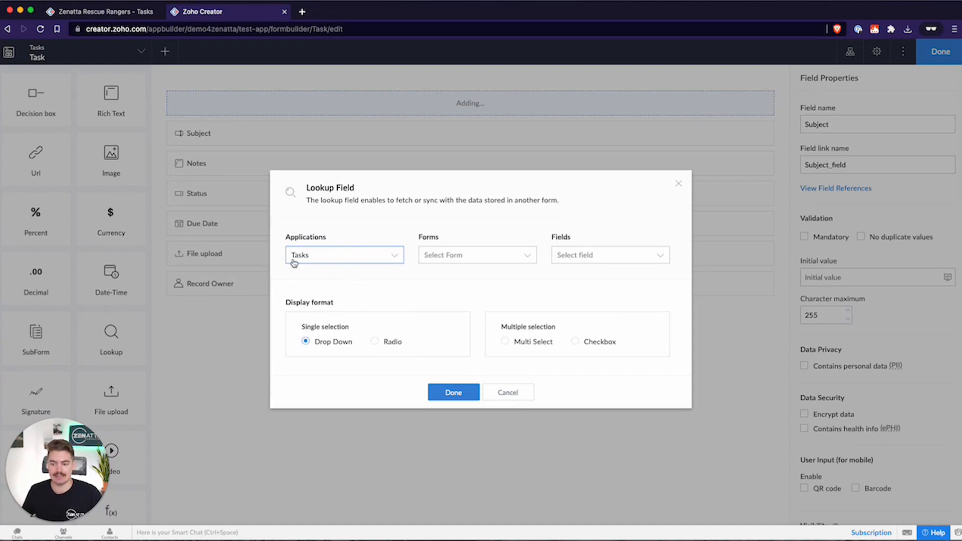
{"action": "mouse_move", "coordinate": [323, 256]}
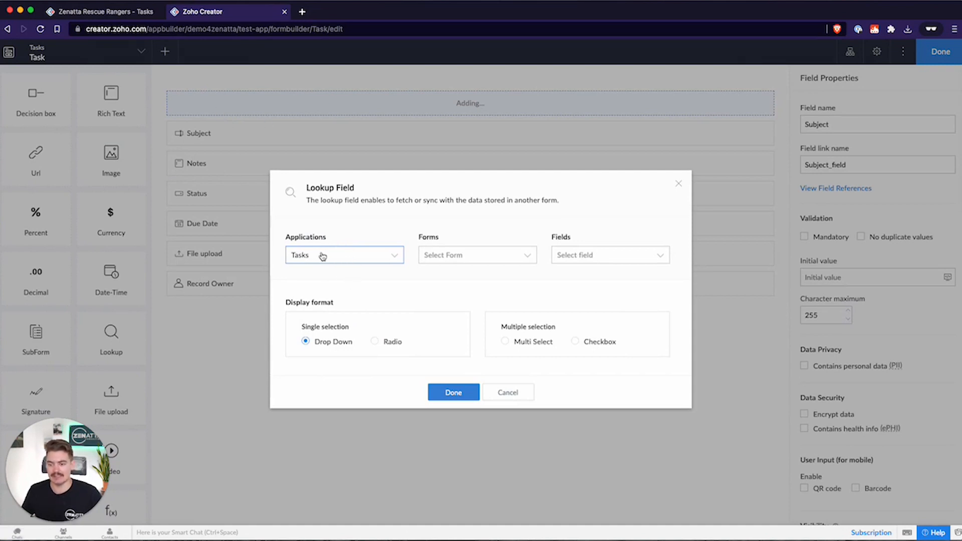
{"action": "mouse_move", "coordinate": [301, 243]}
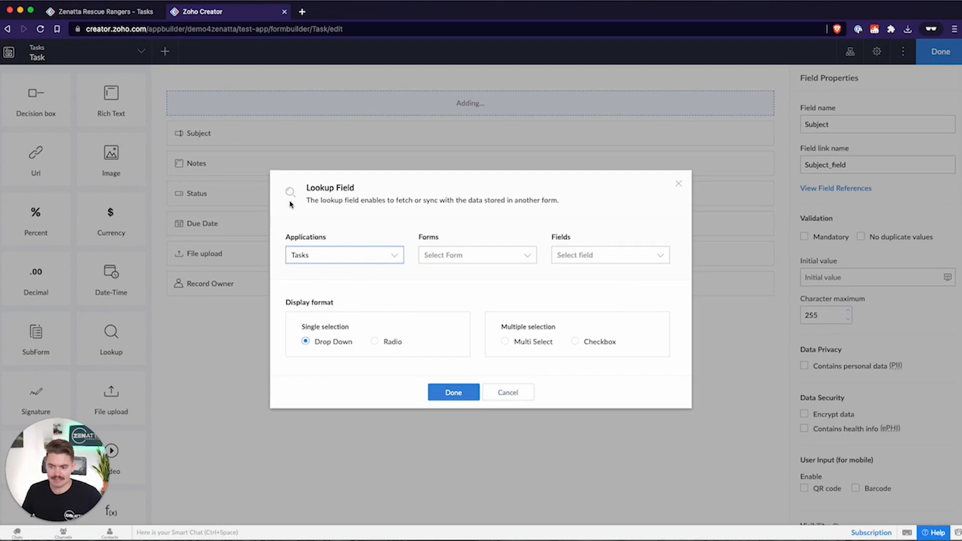
{"action": "mouse_move", "coordinate": [321, 246]}
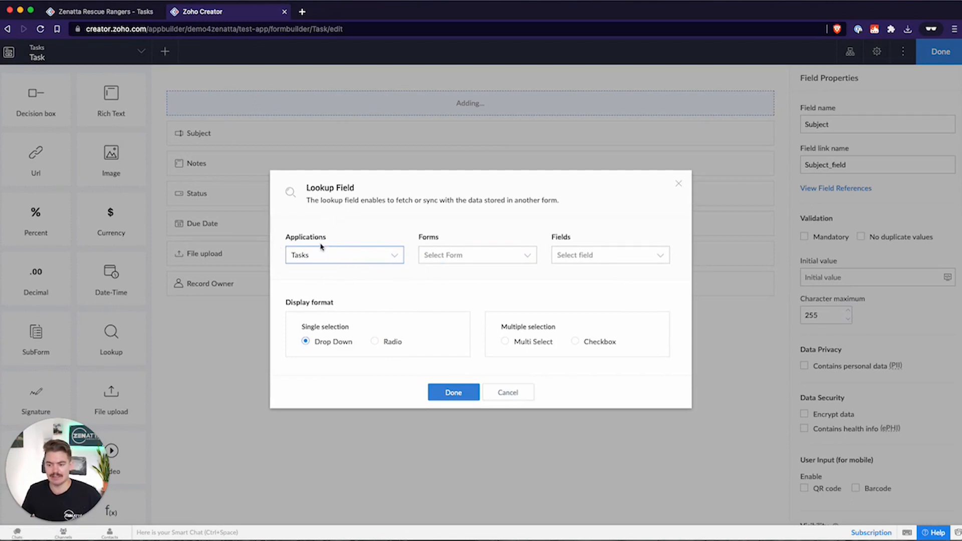
{"action": "left_click", "coordinate": [477, 256]}
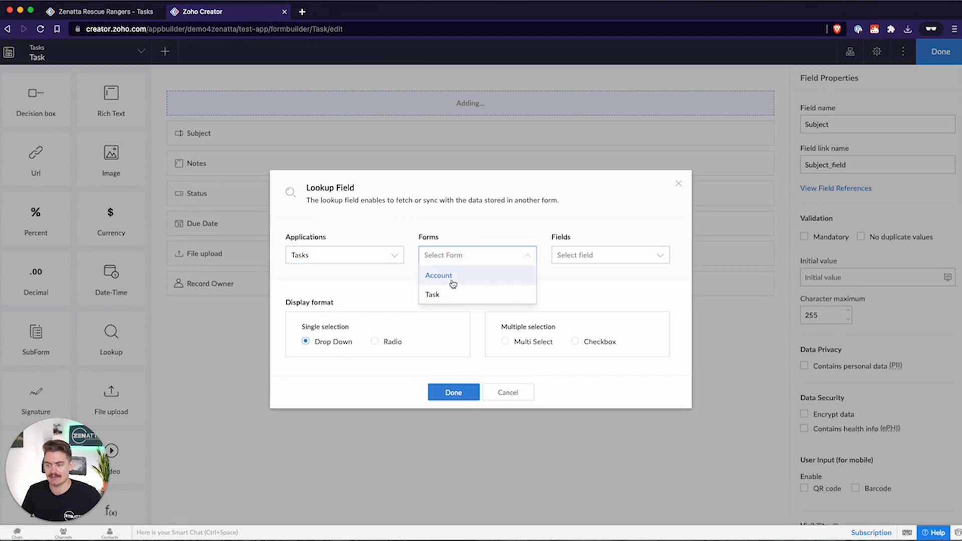
{"action": "left_click", "coordinate": [439, 275]}
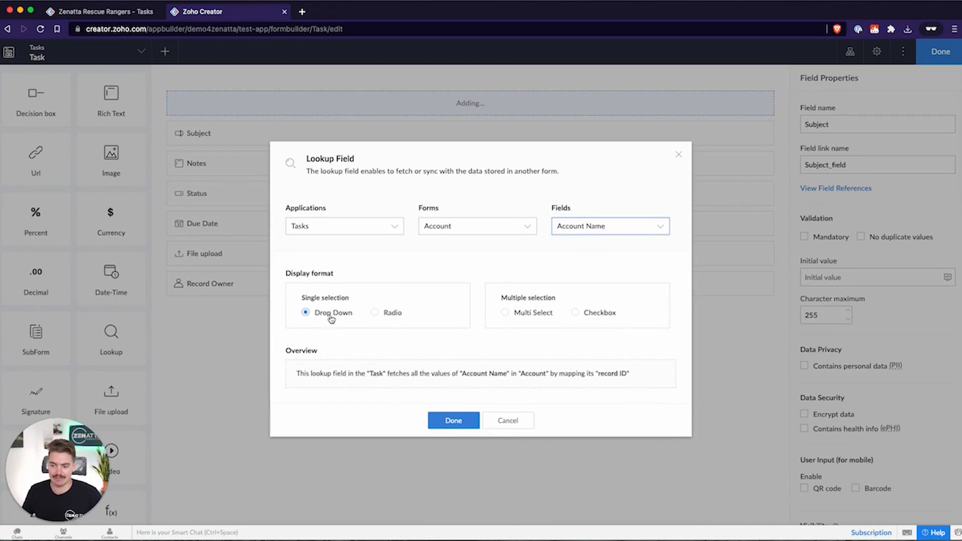
{"action": "mouse_move", "coordinate": [394, 317]}
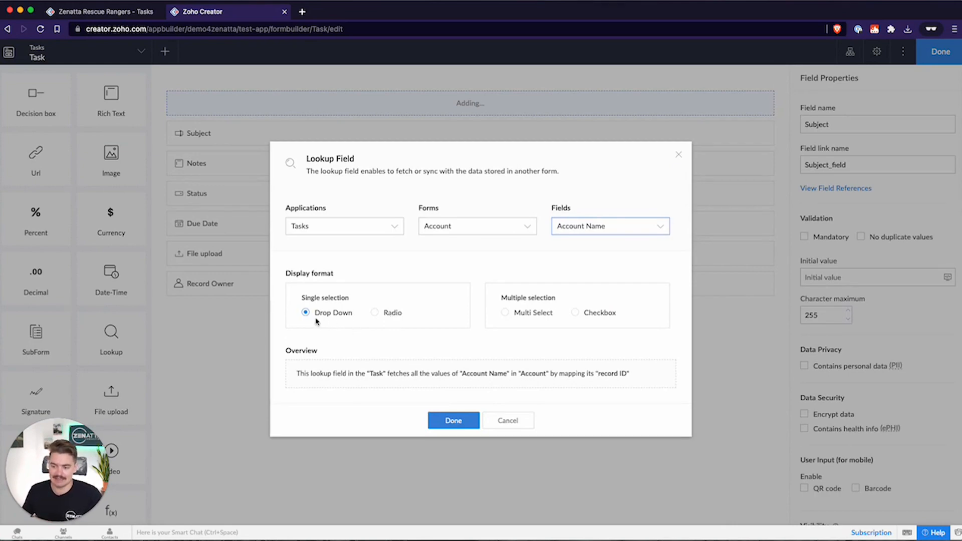
{"action": "mouse_move", "coordinate": [608, 231]}
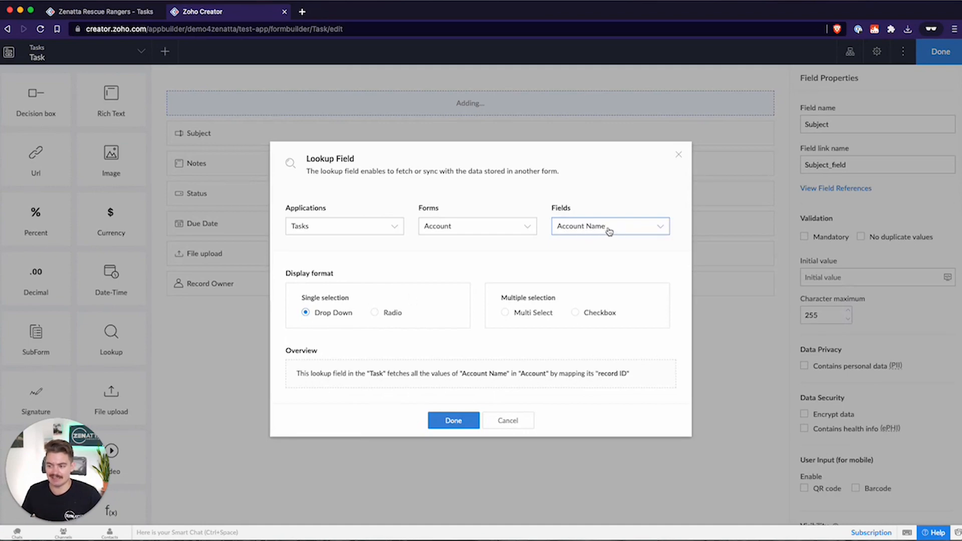
{"action": "mouse_move", "coordinate": [582, 232]}
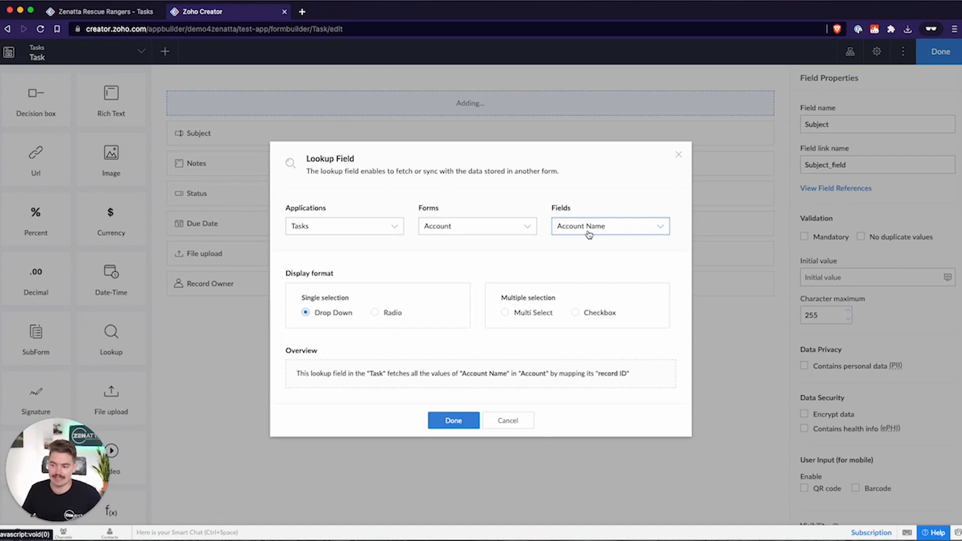
{"action": "mouse_move", "coordinate": [395, 317]}
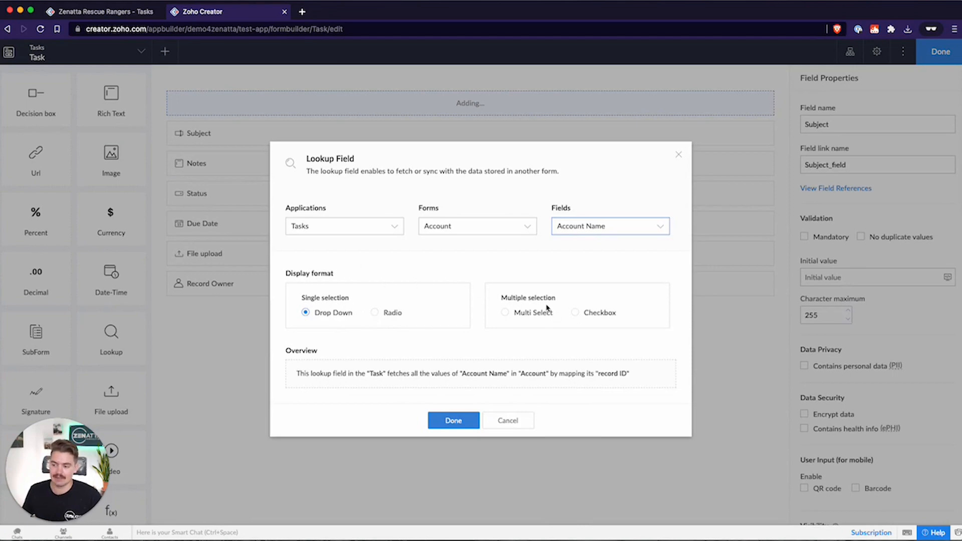
{"action": "mouse_move", "coordinate": [529, 319]}
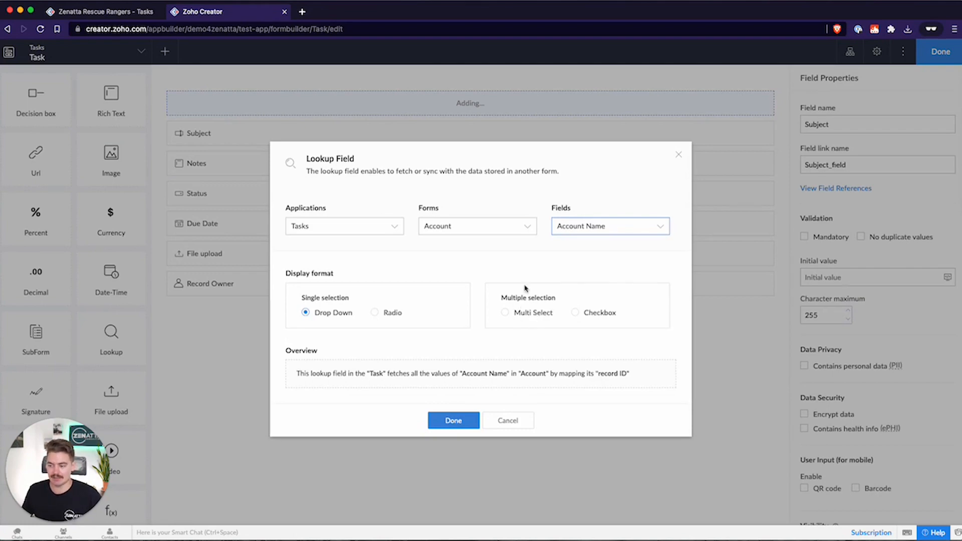
{"action": "mouse_move", "coordinate": [232, 177]}
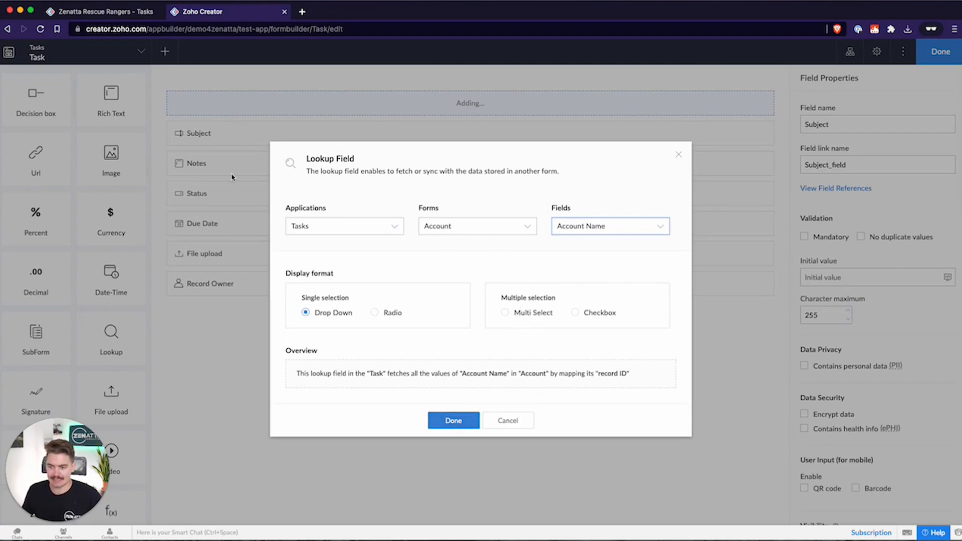
{"action": "mouse_move", "coordinate": [339, 291]}
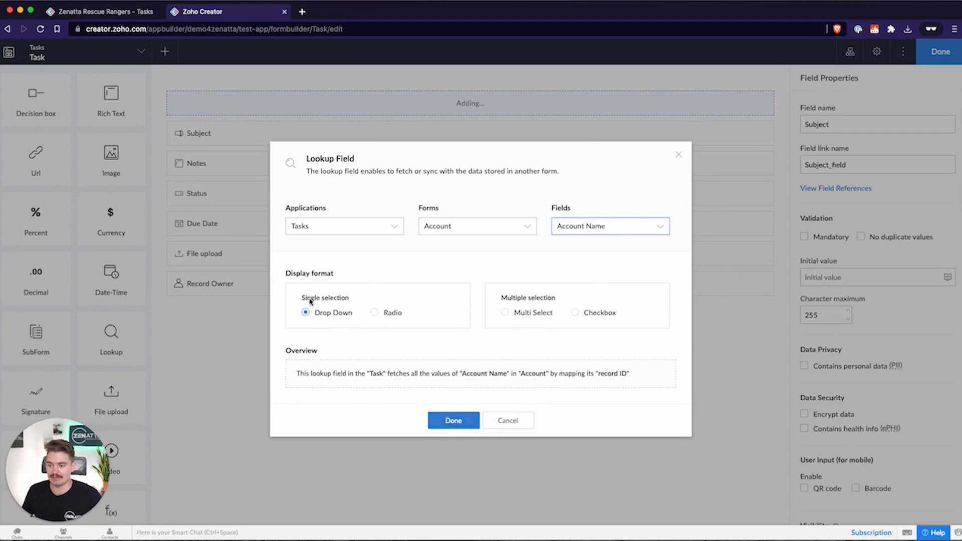
- Finish the Account lookup and enable Allow new entries in its Field Properties
{"action": "left_click", "coordinate": [453, 420]}
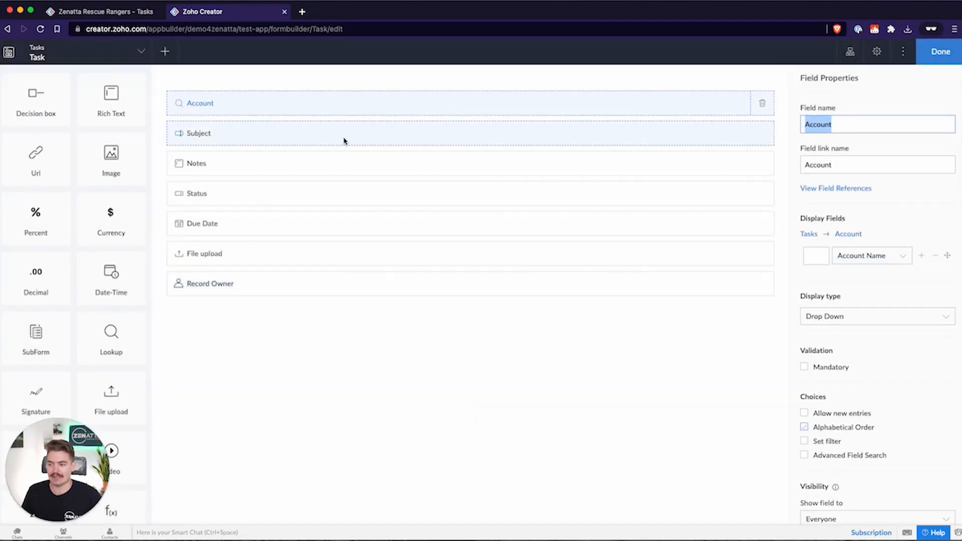
{"action": "mouse_move", "coordinate": [222, 303]}
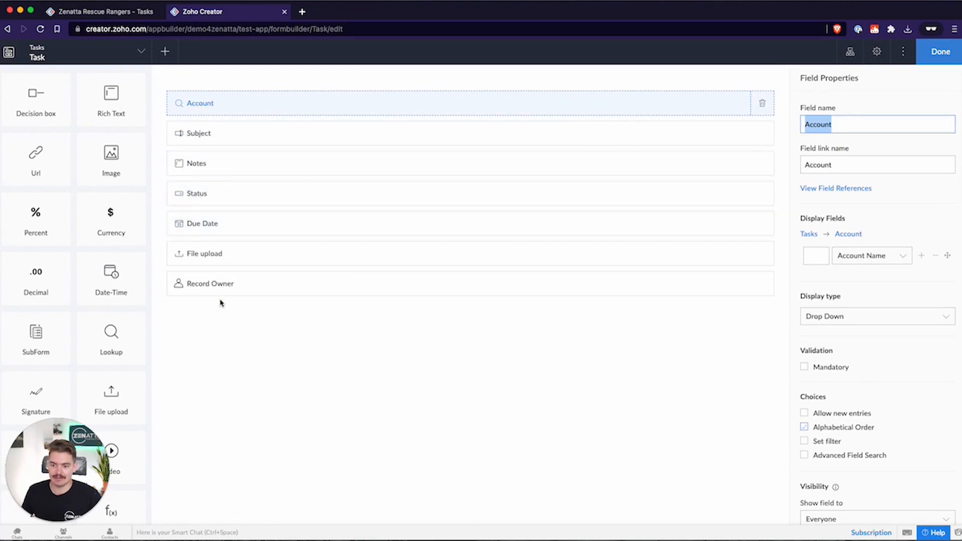
{"action": "mouse_move", "coordinate": [459, 350]}
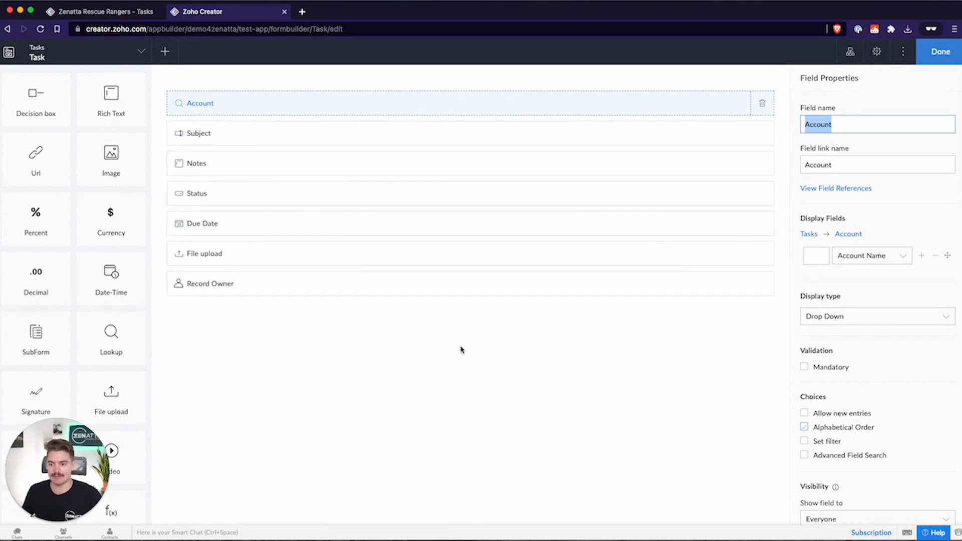
{"action": "scroll", "scroll_direction": "down", "scroll_amount": 3}
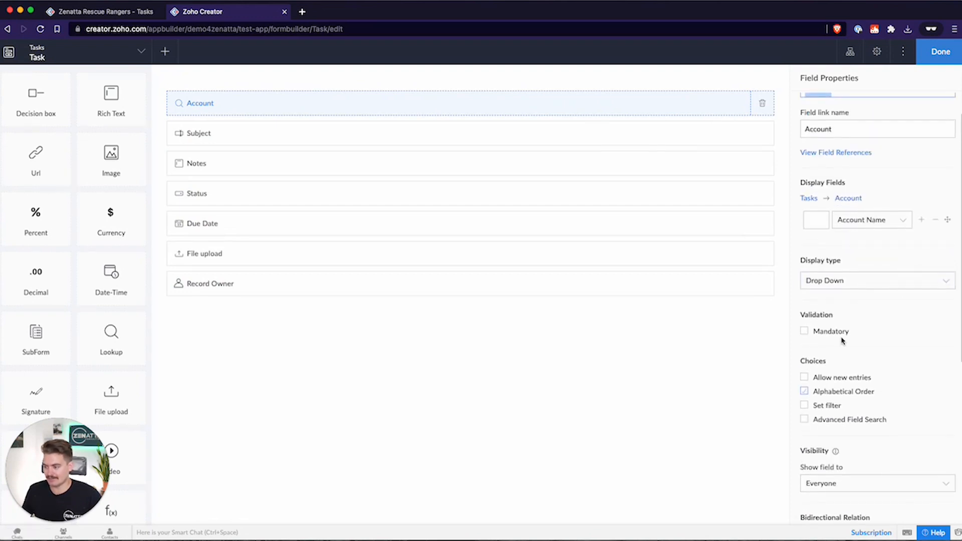
{"action": "scroll", "scroll_direction": "down", "scroll_amount": 3}
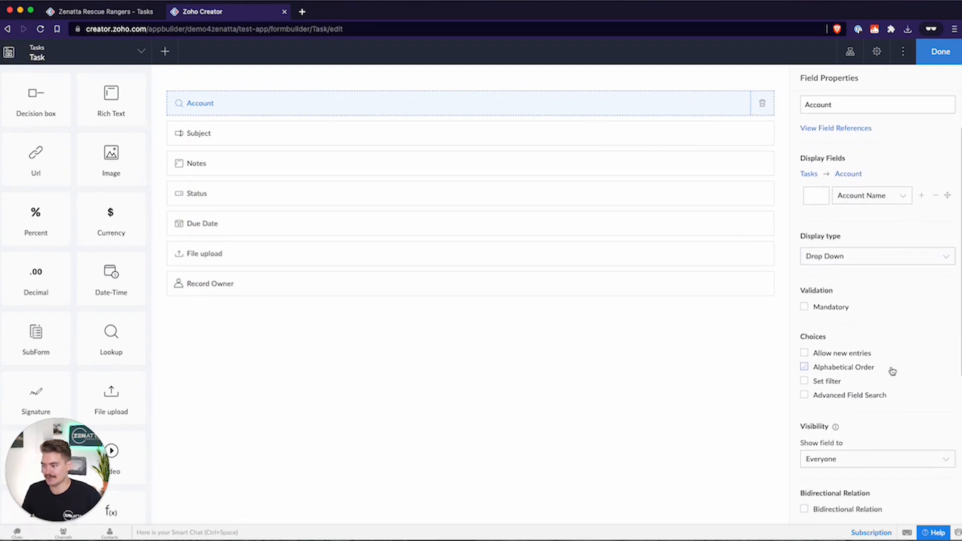
{"action": "left_click", "coordinate": [804, 353]}
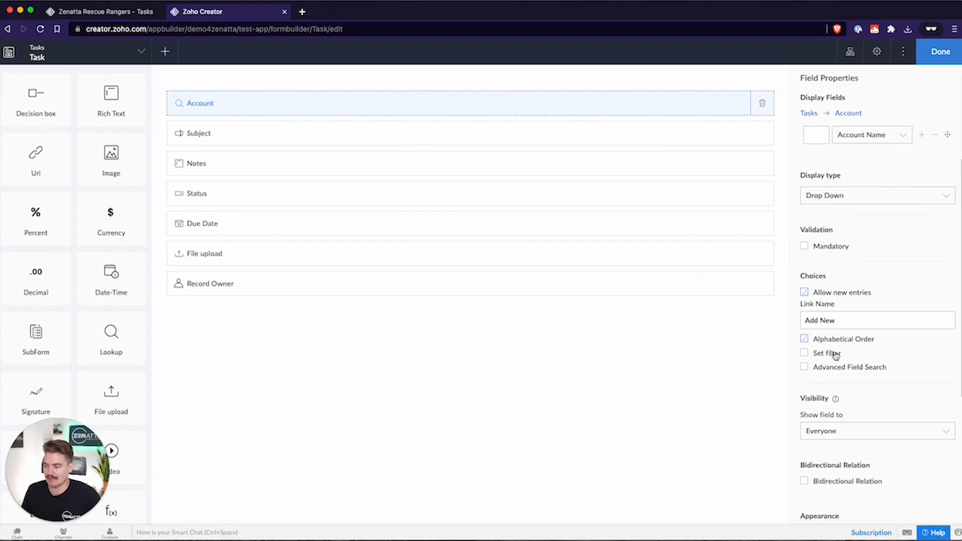
{"action": "left_click", "coordinate": [804, 353]}
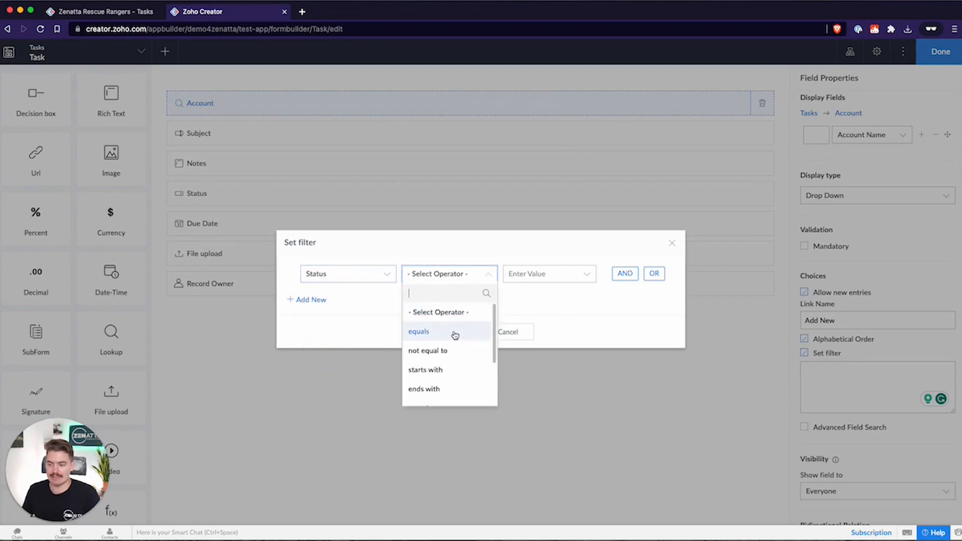
- Filter the Account lookup to Status equals Active, discarding an extra AND row, and save
{"action": "left_click", "coordinate": [419, 332]}
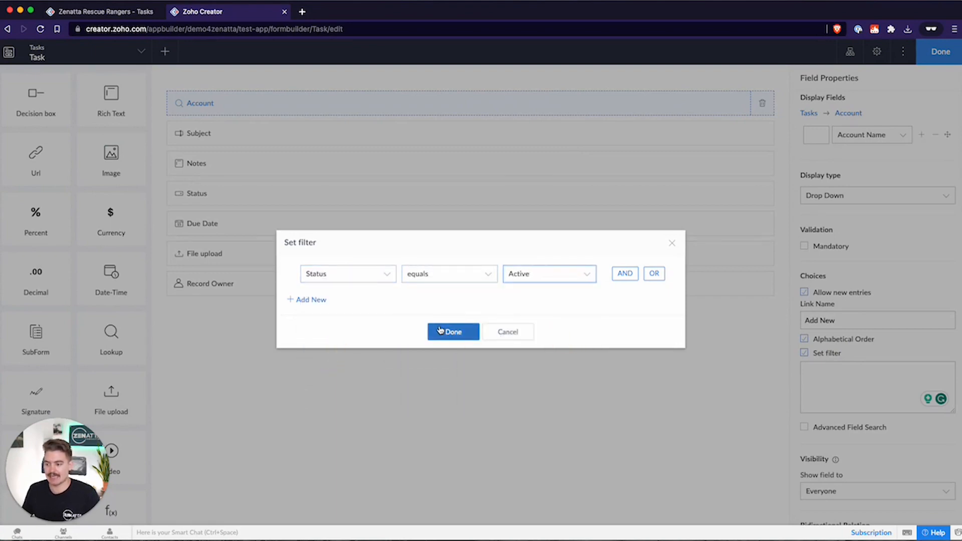
{"action": "left_click", "coordinate": [453, 331]}
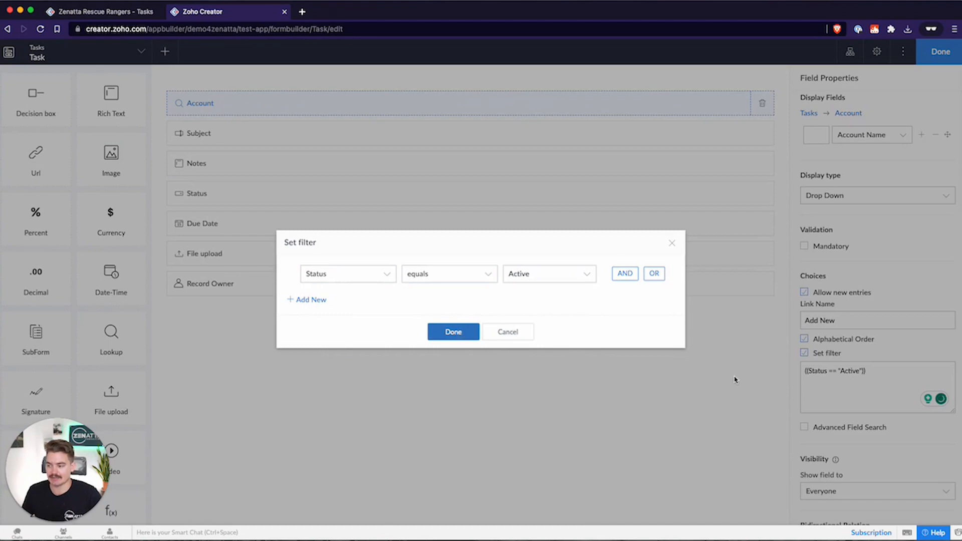
{"action": "left_click", "coordinate": [453, 332]}
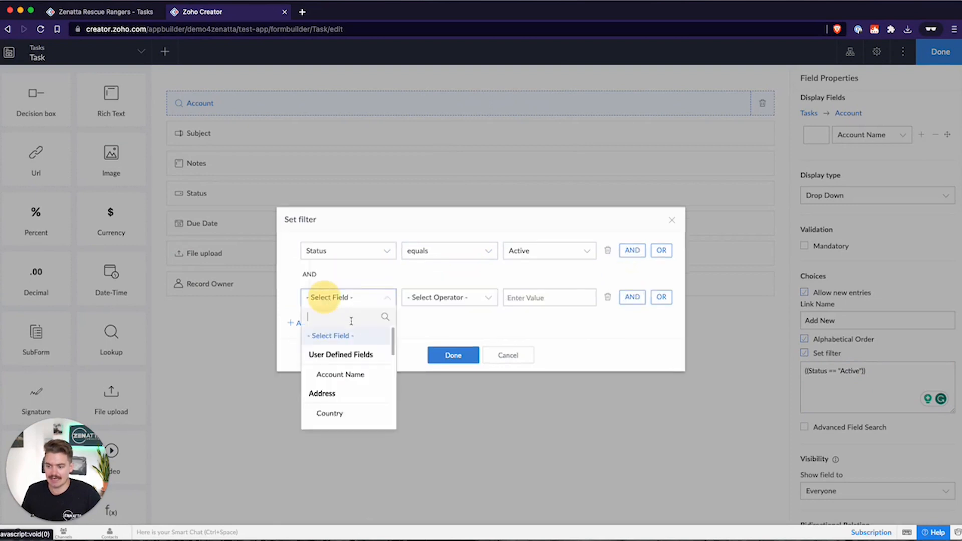
{"action": "scroll", "scroll_direction": "down", "scroll_amount": 3}
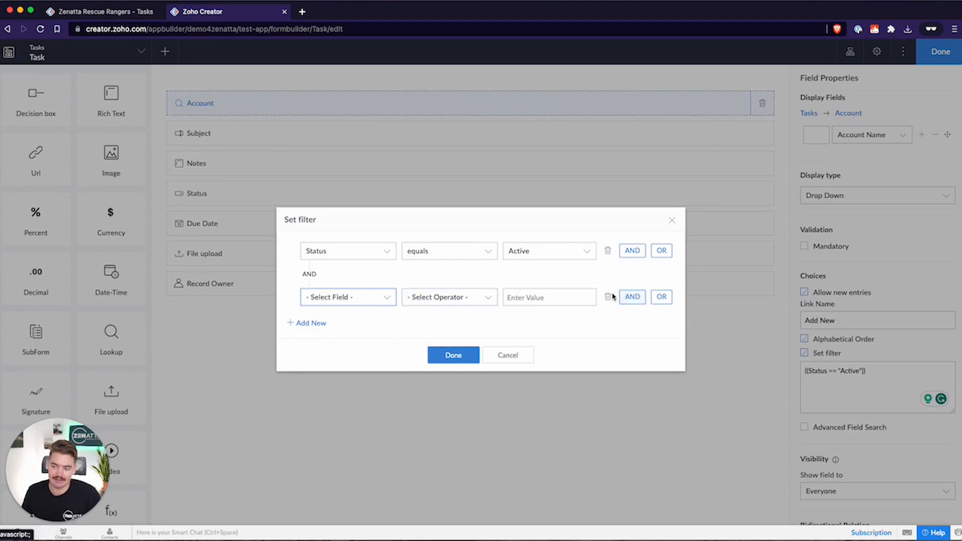
{"action": "left_click", "coordinate": [608, 297]}
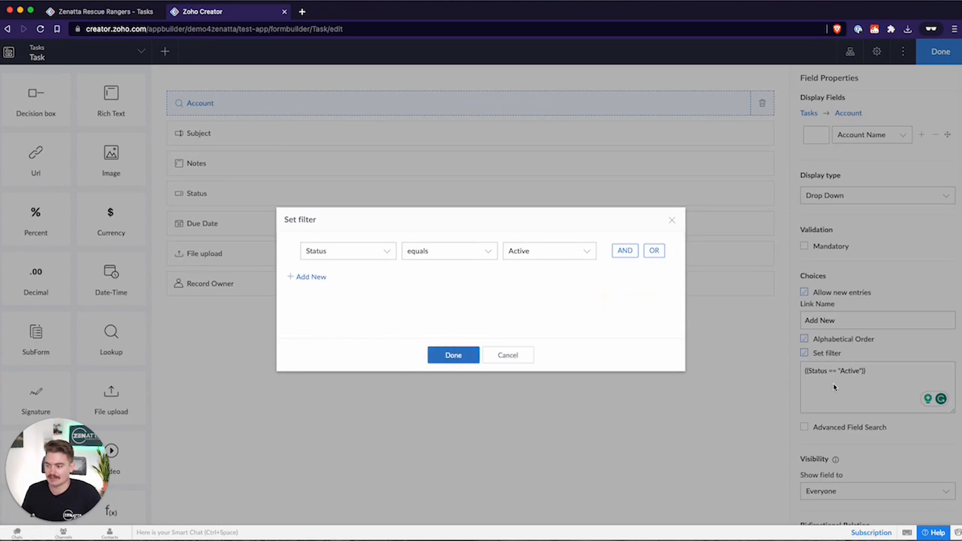
{"action": "left_click", "coordinate": [453, 355]}
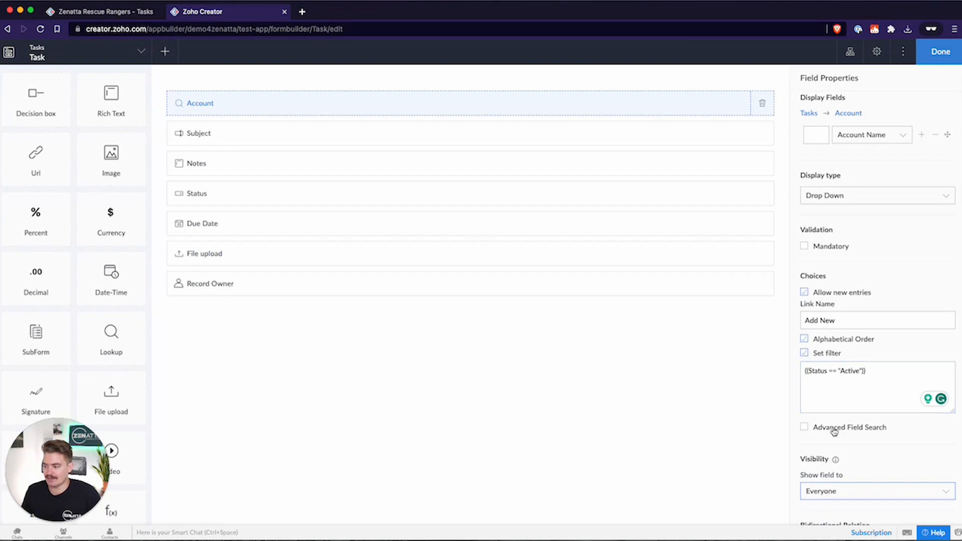
- Show the live app's empty All Accounts page
{"action": "scroll", "scroll_direction": "down", "scroll_amount": 3}
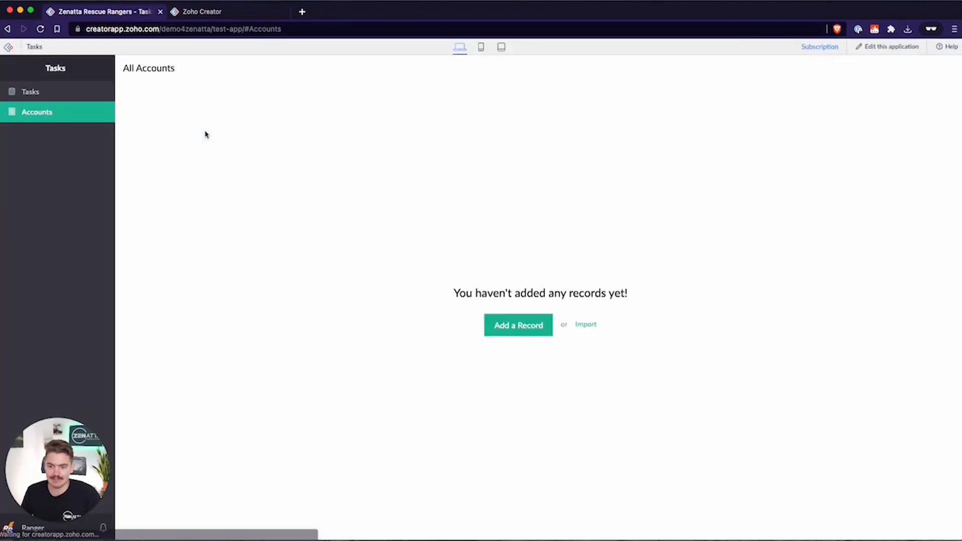
- Start a new task and choose Add New from its Account dropdown
{"action": "left_click", "coordinate": [30, 92]}
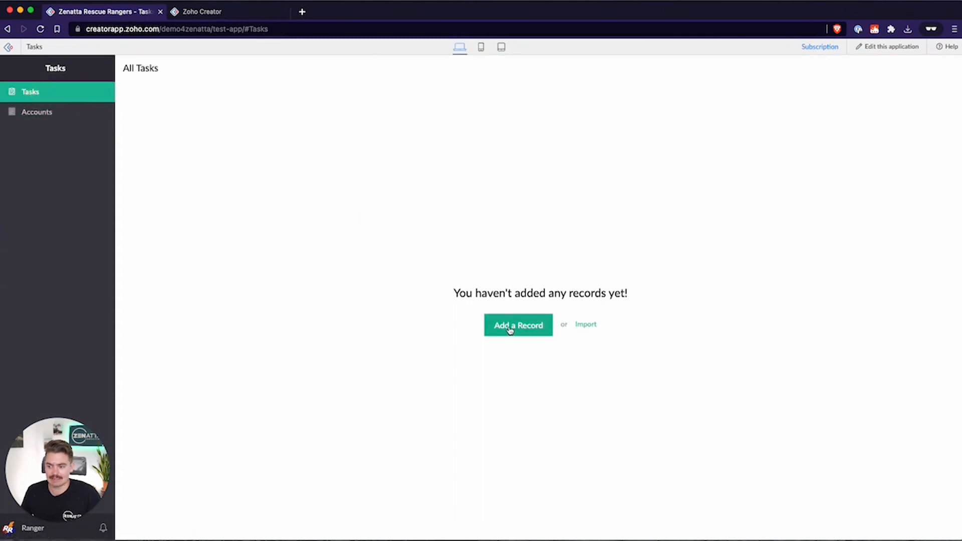
{"action": "left_click", "coordinate": [518, 325]}
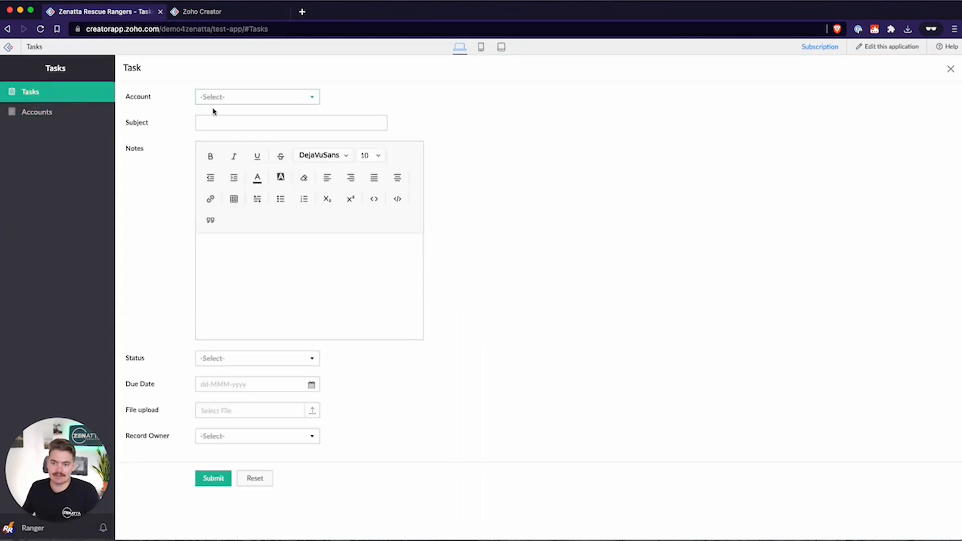
{"action": "left_click", "coordinate": [256, 98]}
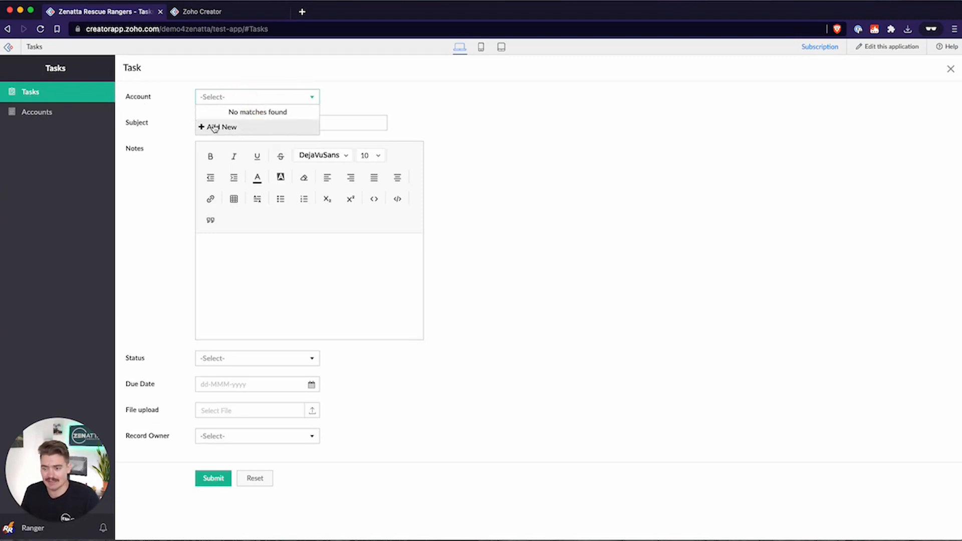
{"action": "mouse_move", "coordinate": [229, 136]}
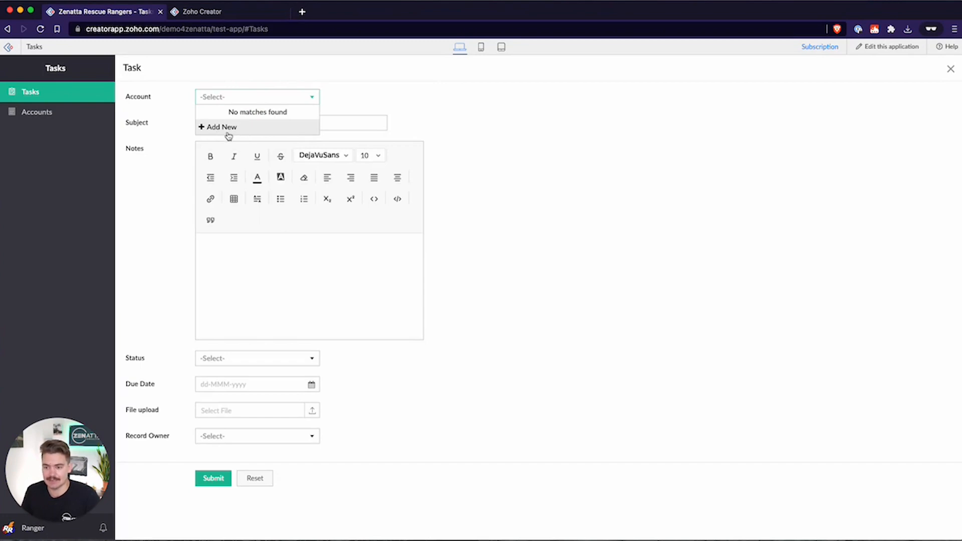
{"action": "left_click", "coordinate": [221, 127]}
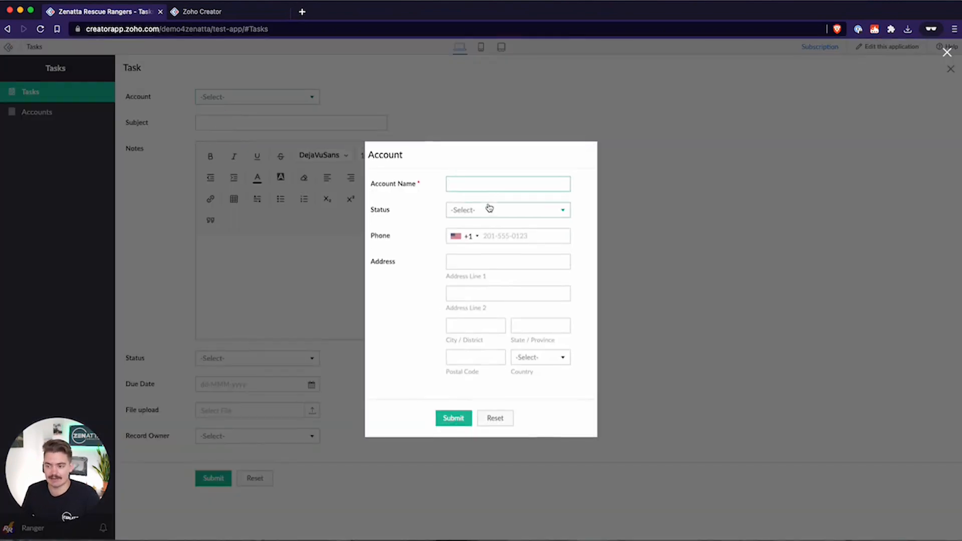
- Create the account Zenatta with Status Active and submit it
{"action": "type", "text": "Zenatta"}
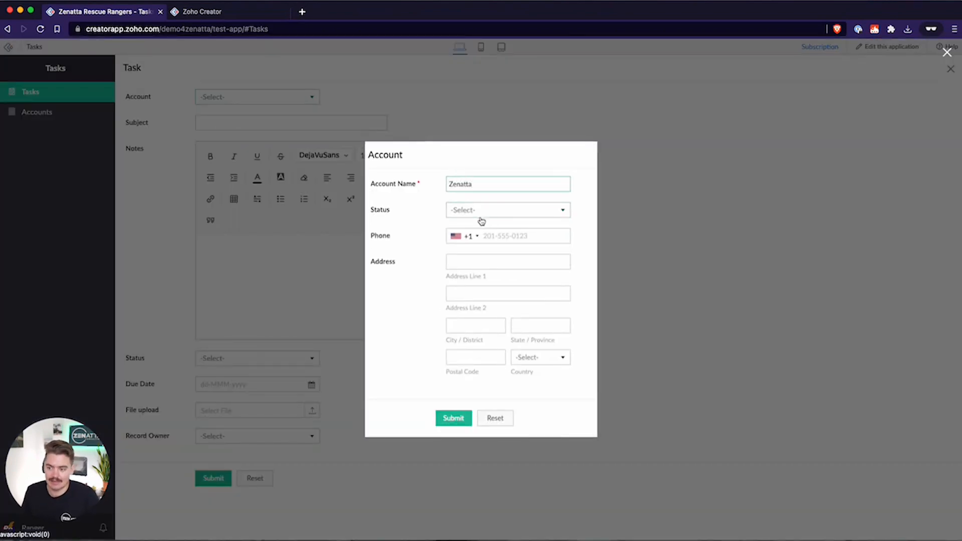
{"action": "left_click", "coordinate": [507, 211]}
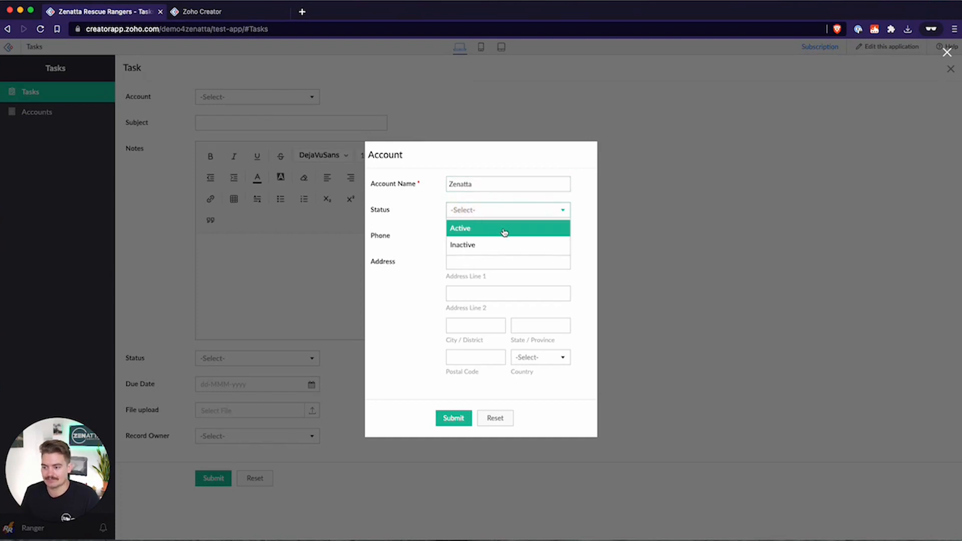
{"action": "mouse_move", "coordinate": [501, 235]}
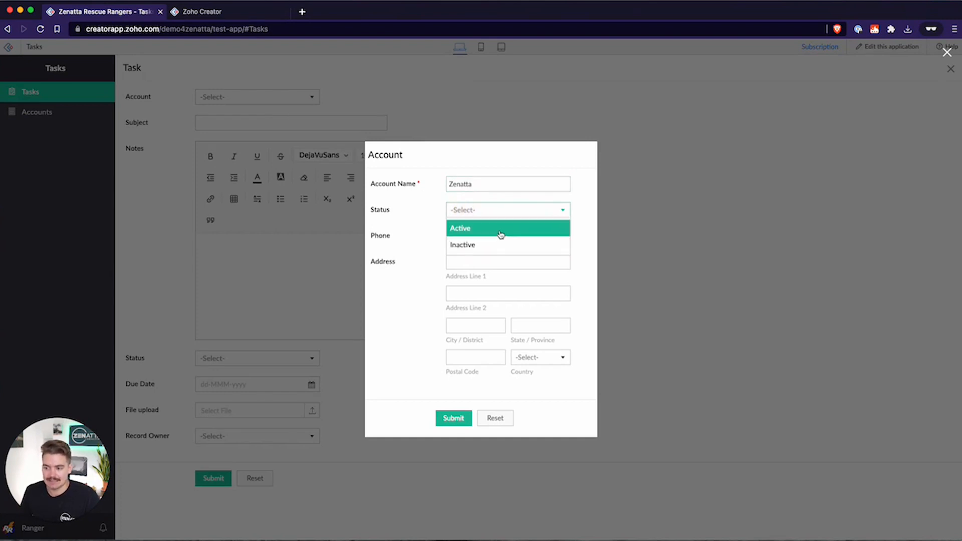
{"action": "left_click", "coordinate": [501, 229]}
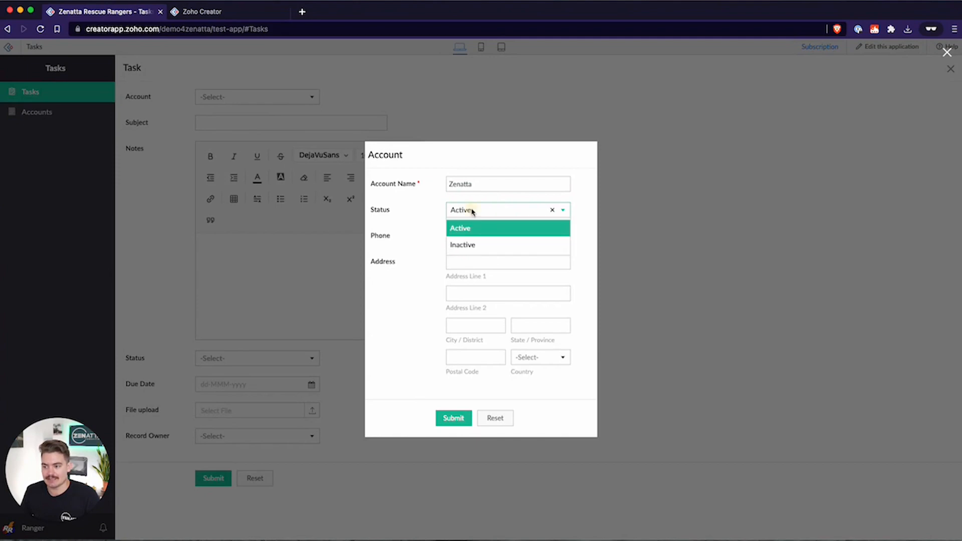
{"action": "left_click", "coordinate": [453, 418]}
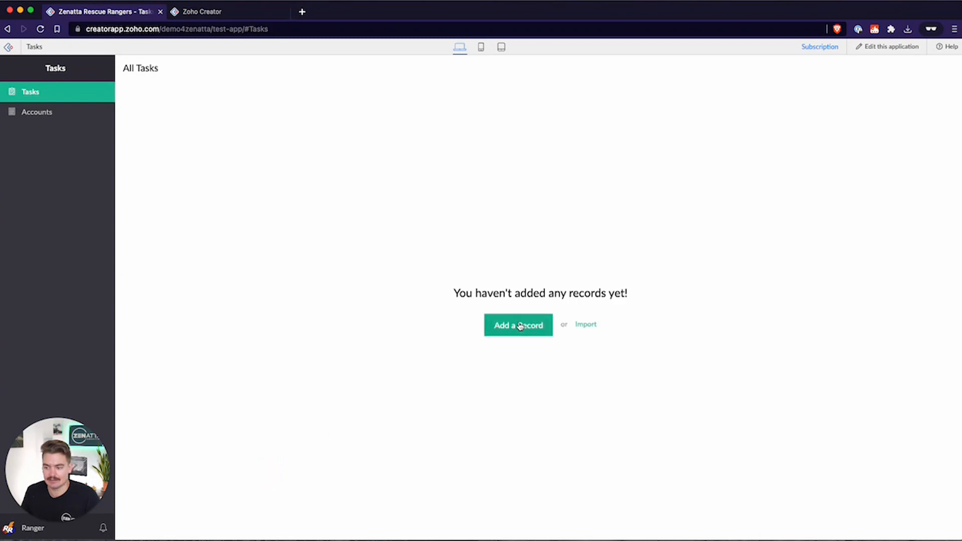
- Update the Zenatta account's Status to Active from Accounts, then return to Tasks
{"action": "left_click", "coordinate": [519, 324]}
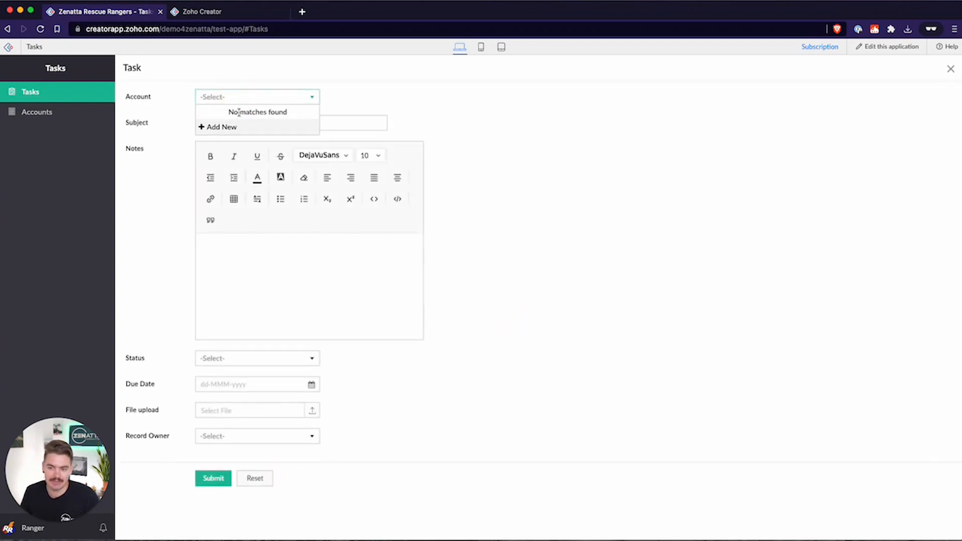
{"action": "mouse_move", "coordinate": [219, 132]}
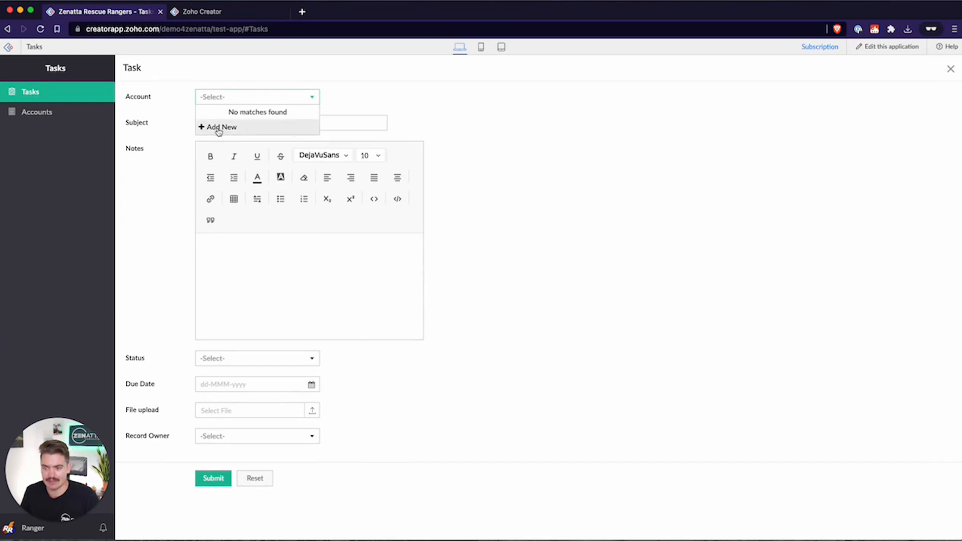
{"action": "mouse_move", "coordinate": [235, 123]}
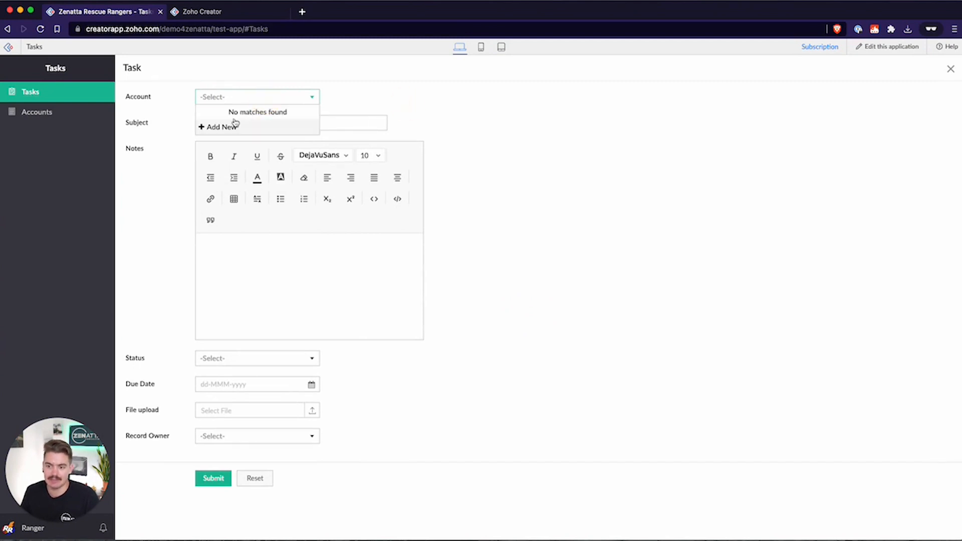
{"action": "mouse_move", "coordinate": [220, 98]}
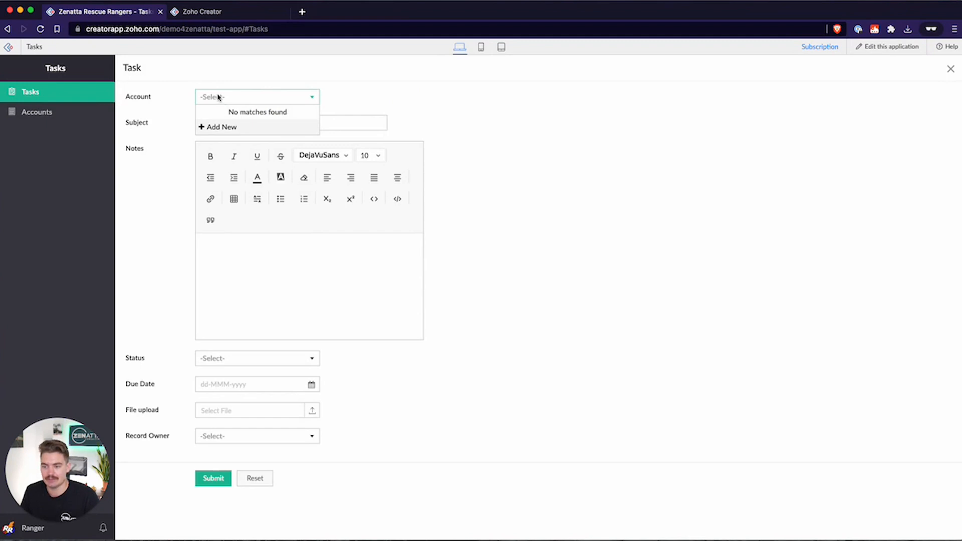
{"action": "left_click", "coordinate": [36, 113]}
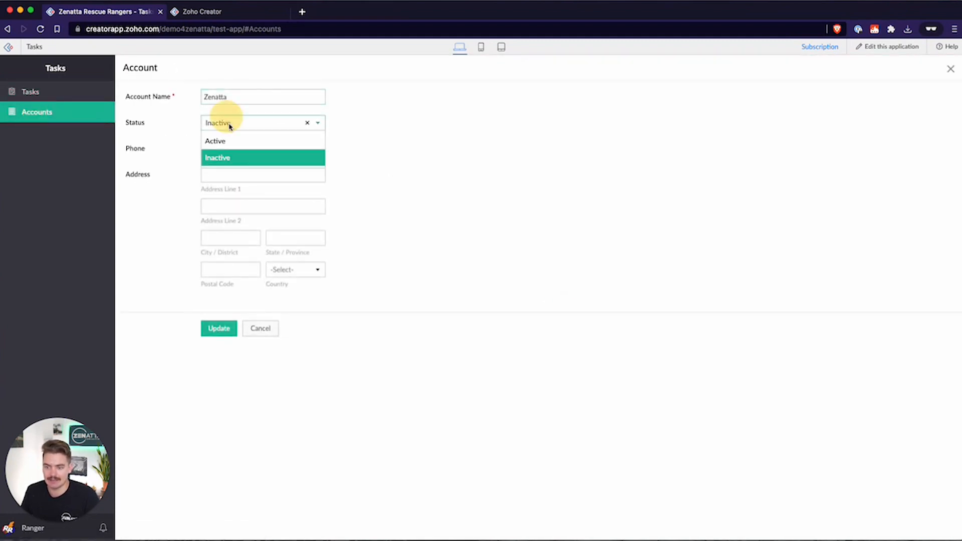
{"action": "left_click", "coordinate": [218, 328]}
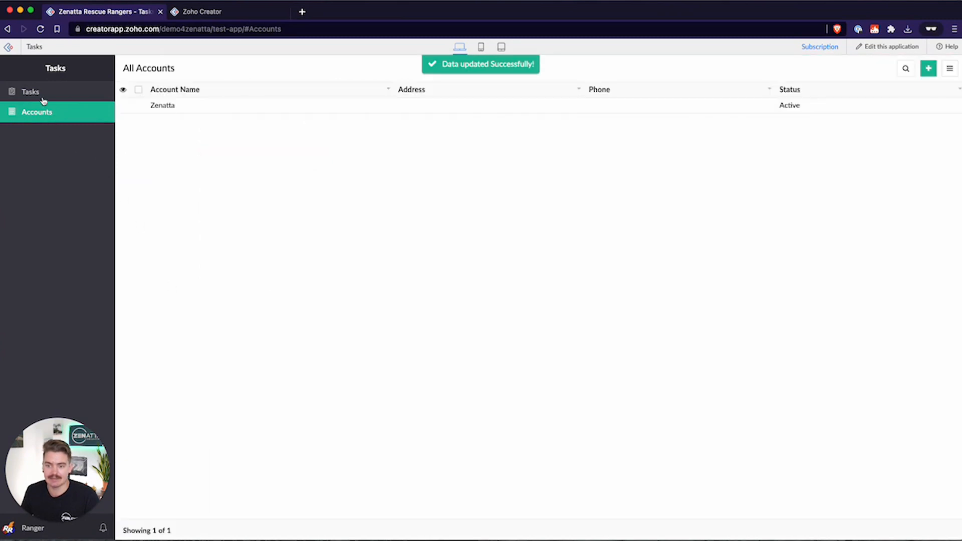
{"action": "left_click", "coordinate": [30, 91]}
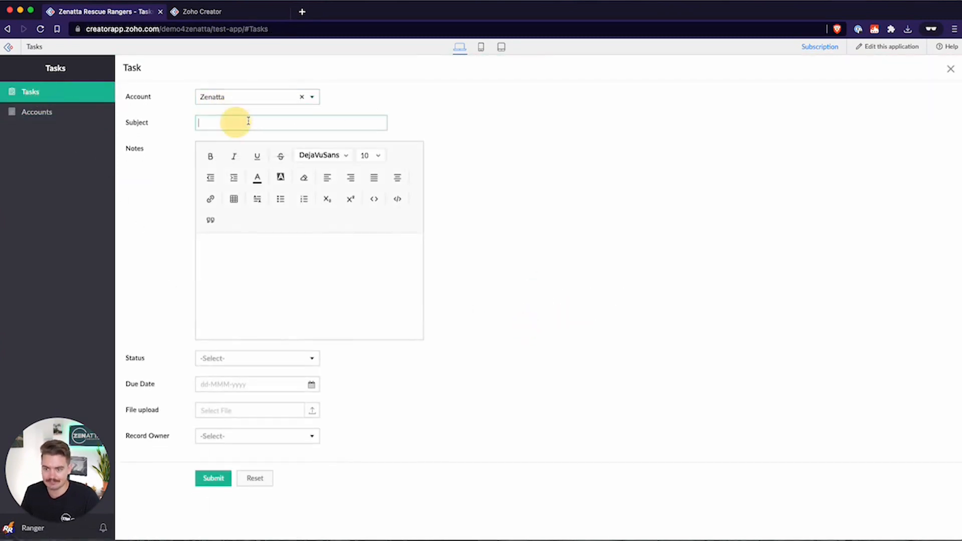
- Save a new task named 'test as' with Status Open
{"action": "type", "text": "test as"}
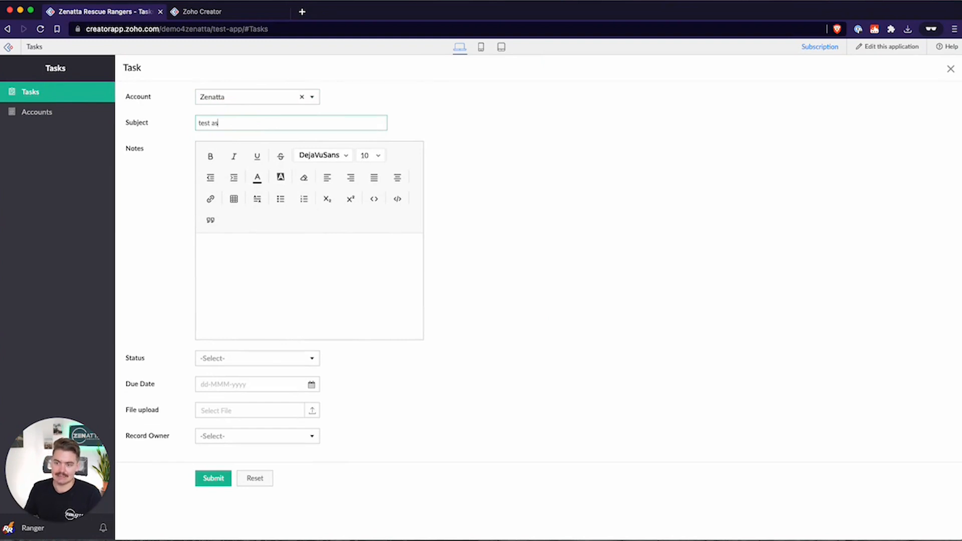
{"action": "left_click", "coordinate": [257, 358]}
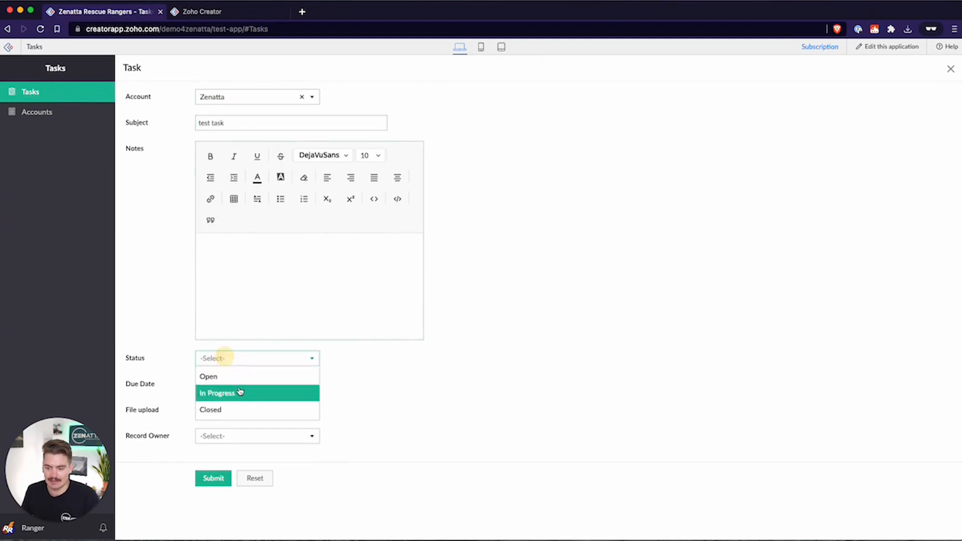
{"action": "left_click", "coordinate": [256, 385]}
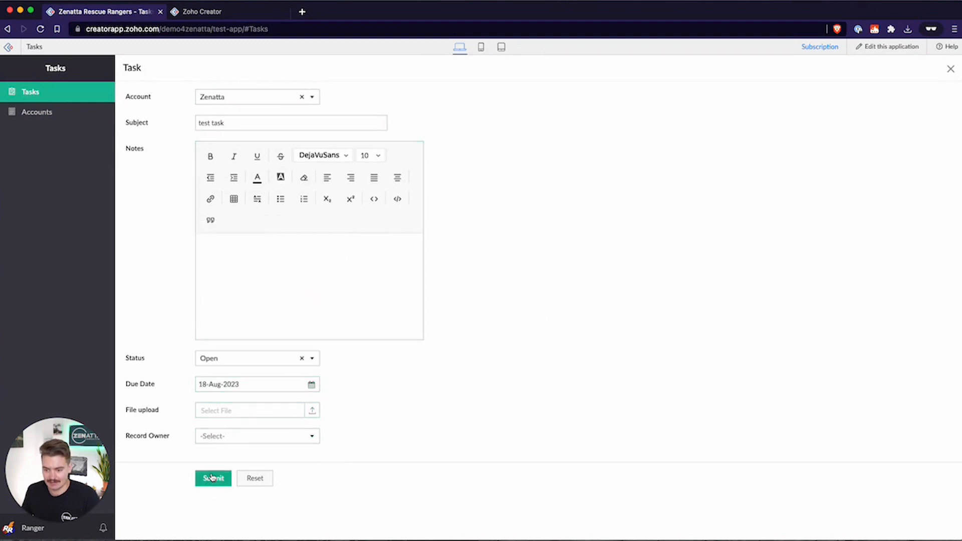
{"action": "left_click", "coordinate": [212, 478]}
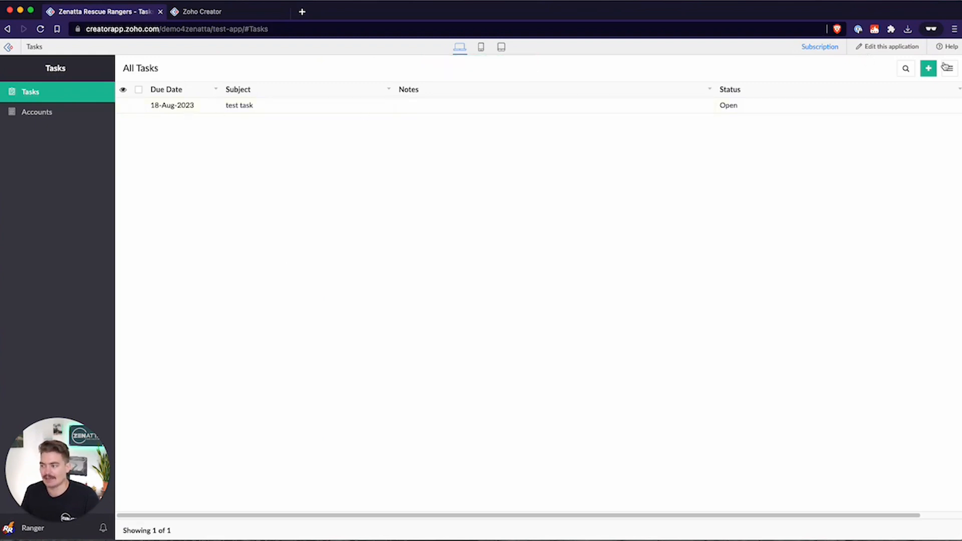
- Start another task record, then go to the Accounts page
{"action": "left_click", "coordinate": [928, 68]}
{"action": "type", "text": "test 2"}
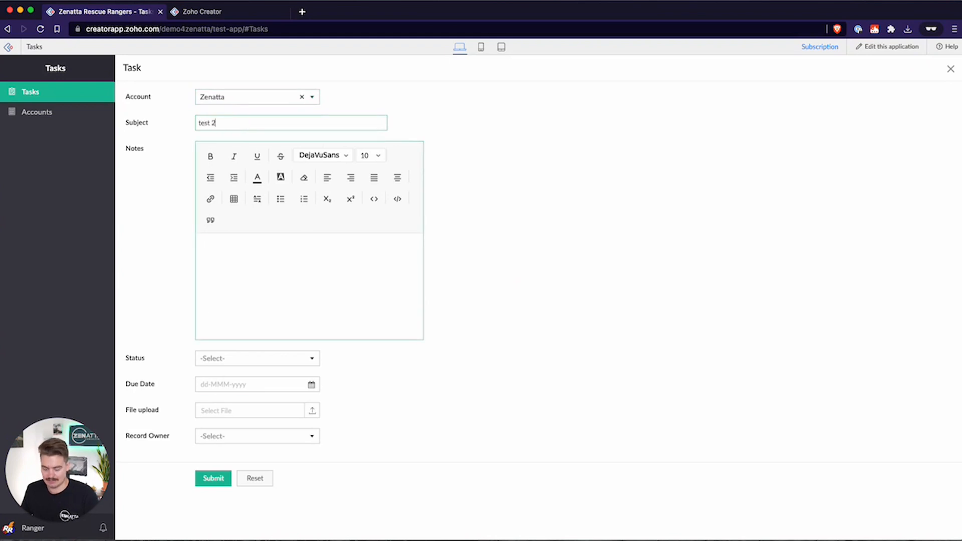
{"action": "left_click", "coordinate": [256, 358]}
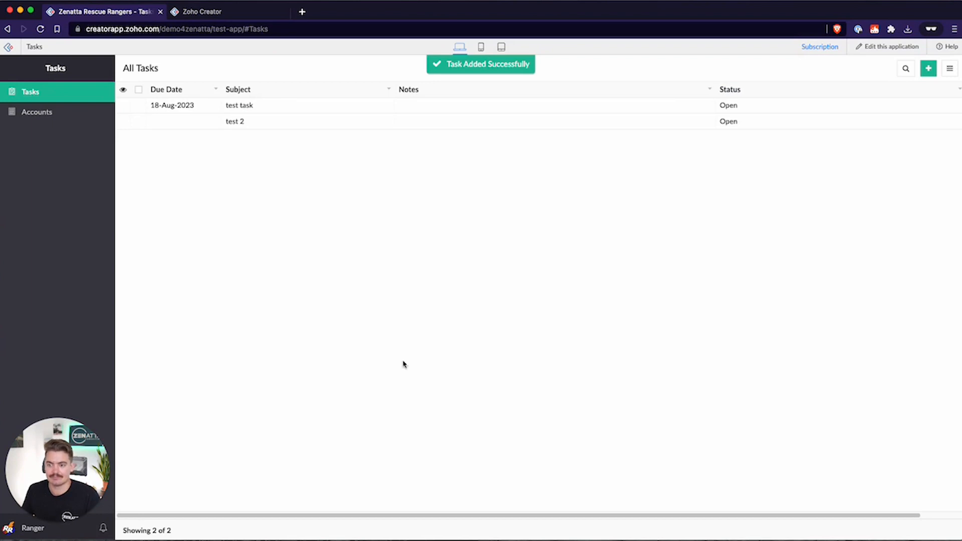
{"action": "mouse_move", "coordinate": [296, 236]}
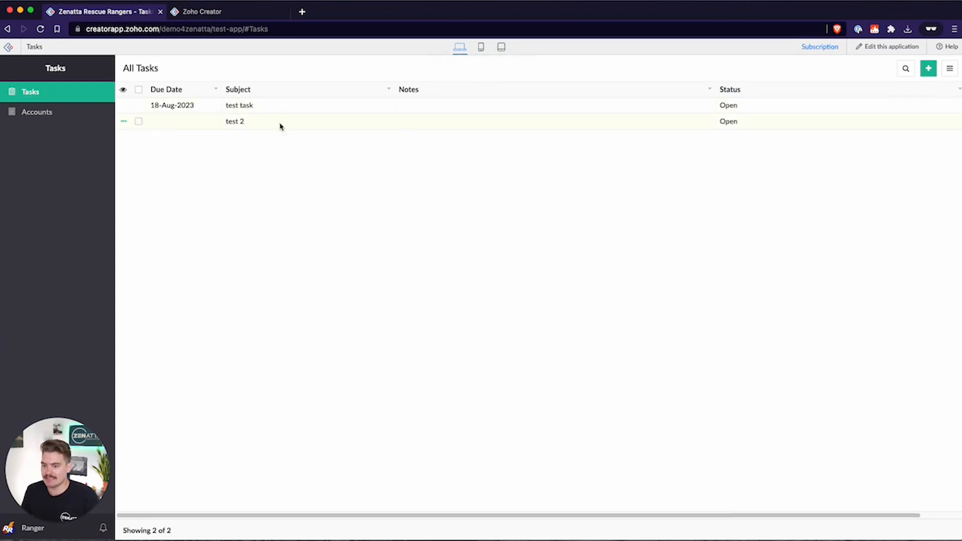
{"action": "left_click", "coordinate": [36, 113]}
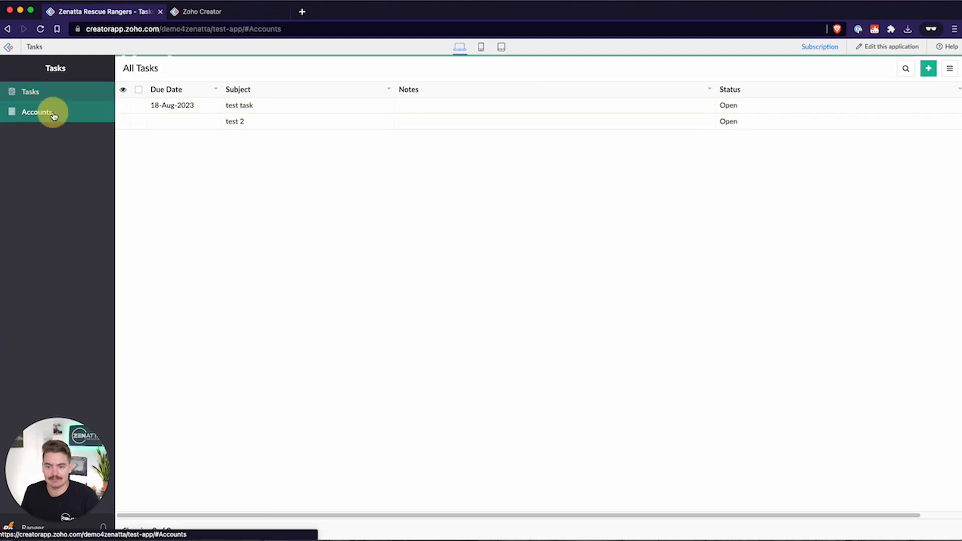
- Show Zenatta's record details with Active status and no linked tasks
{"action": "left_click", "coordinate": [36, 112]}
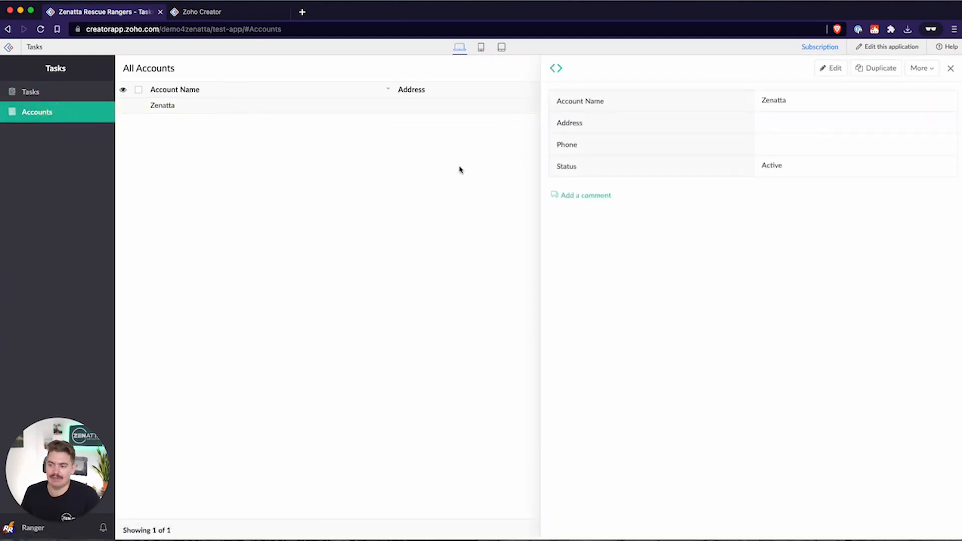
{"action": "mouse_move", "coordinate": [699, 193]}
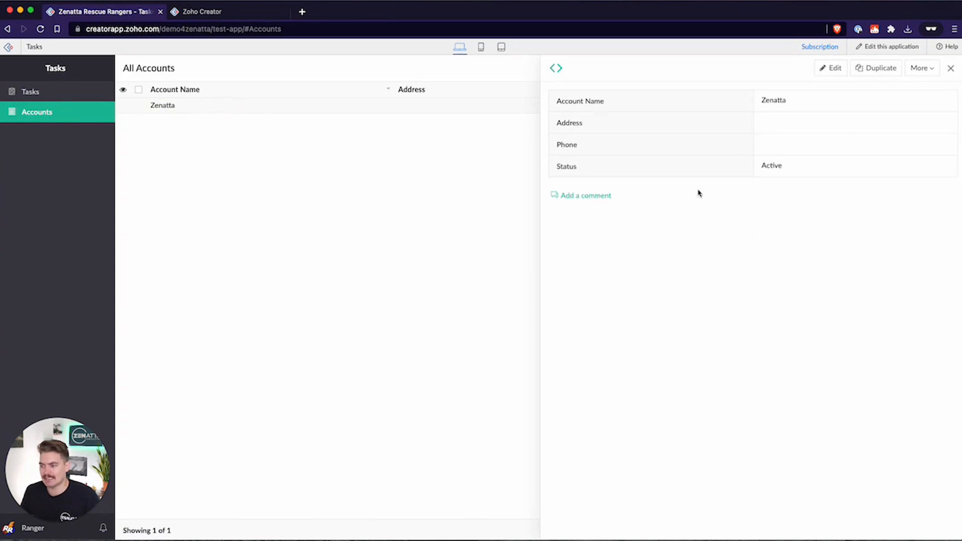
{"action": "mouse_move", "coordinate": [56, 62]}
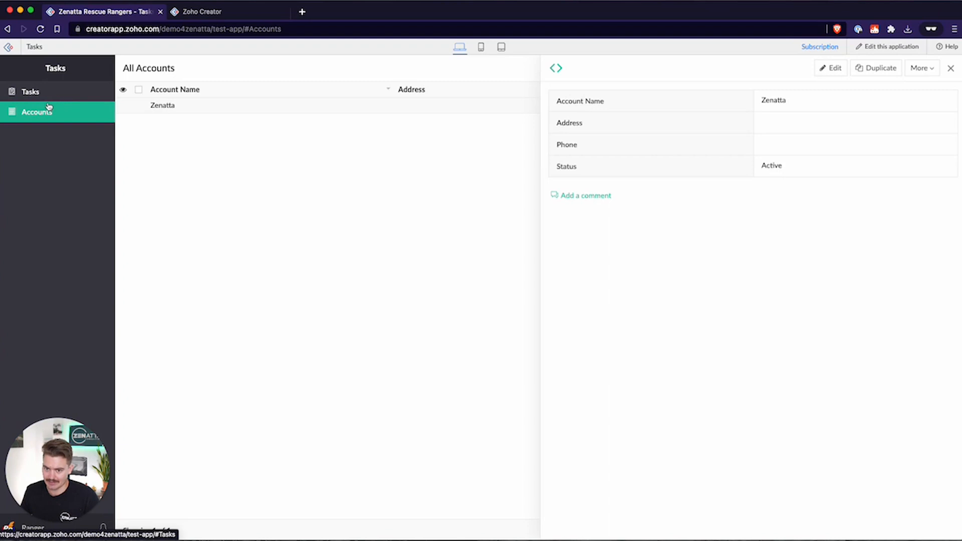
{"action": "mouse_move", "coordinate": [39, 94]}
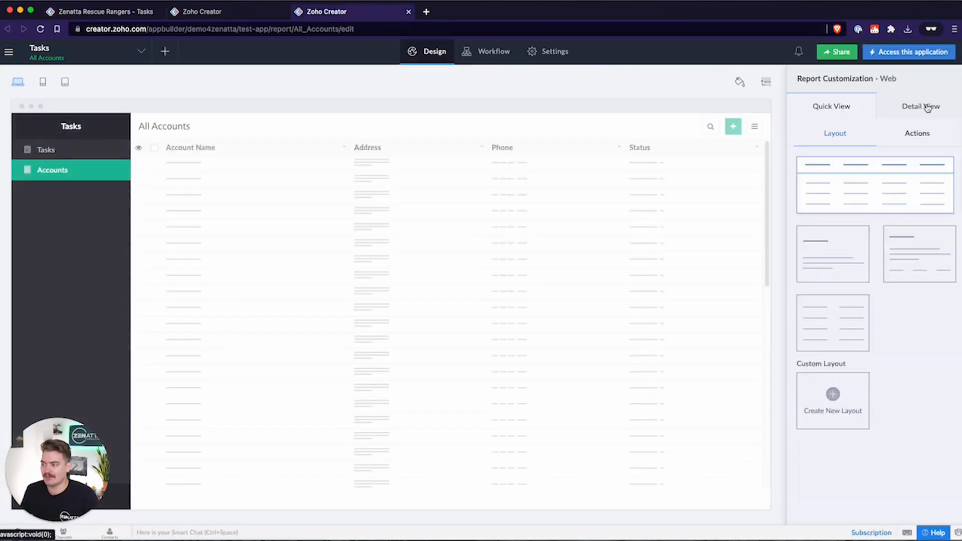
- Choose the related-table Detail View layout and add a related block
{"action": "left_click", "coordinate": [921, 107]}
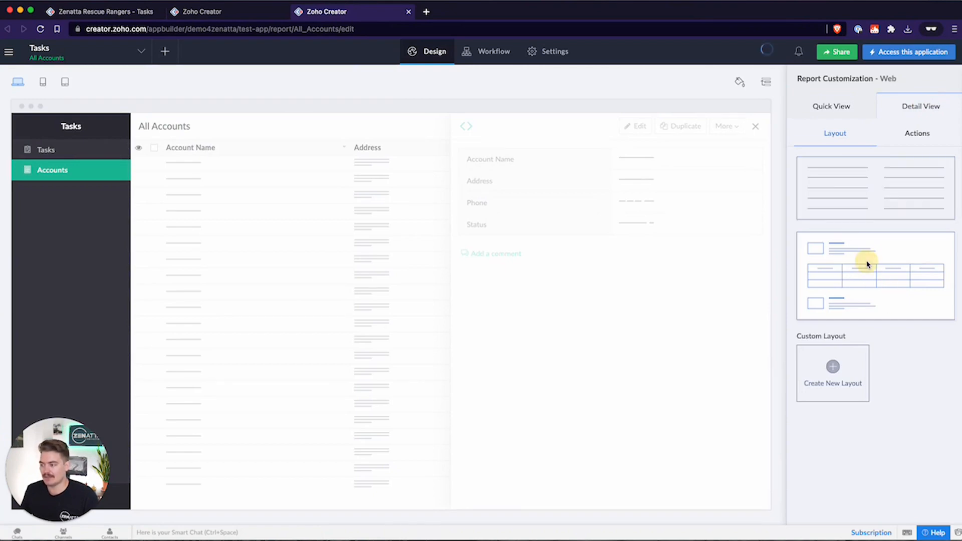
{"action": "left_click", "coordinate": [875, 276]}
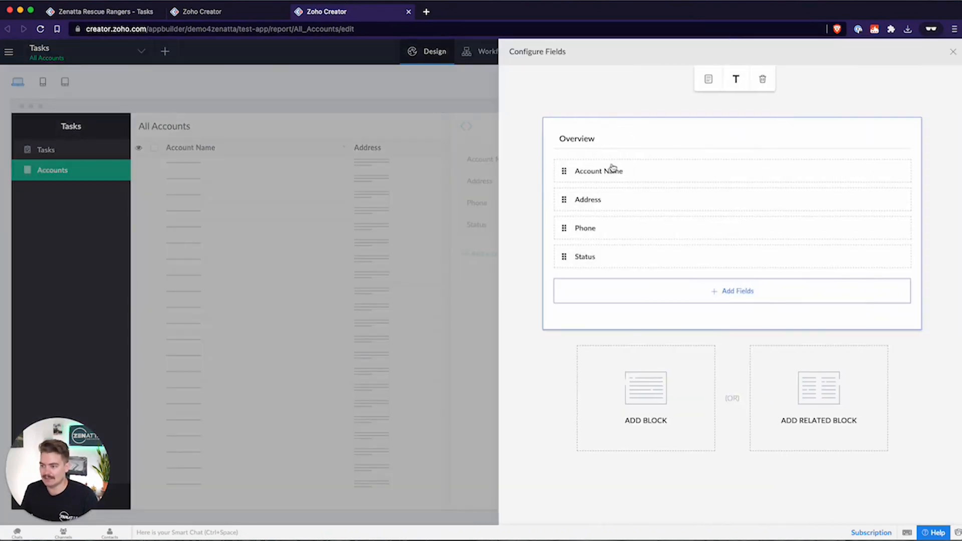
{"action": "left_click", "coordinate": [818, 389]}
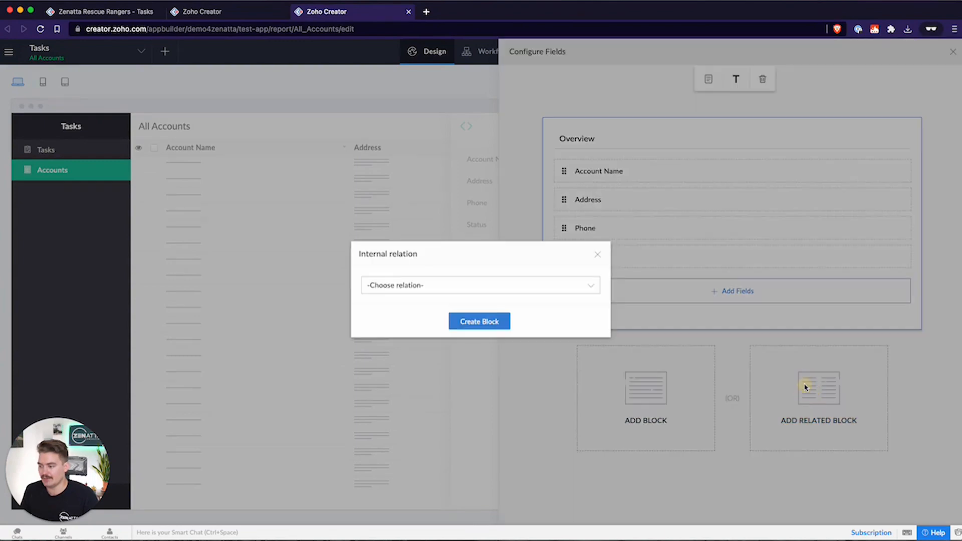
{"action": "left_click", "coordinate": [480, 285]}
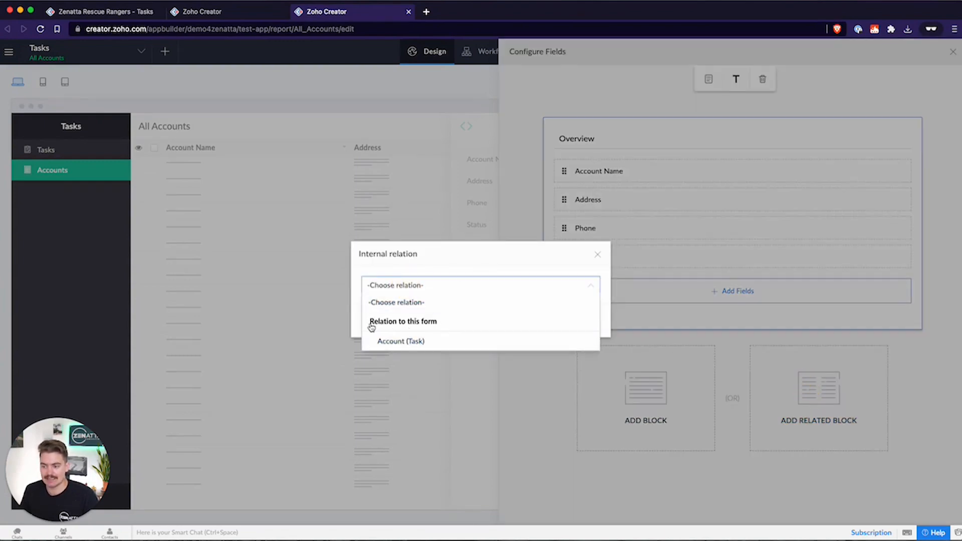
- Relate the block through Account (Task), create it, and return to the live app
{"action": "left_click", "coordinate": [401, 340]}
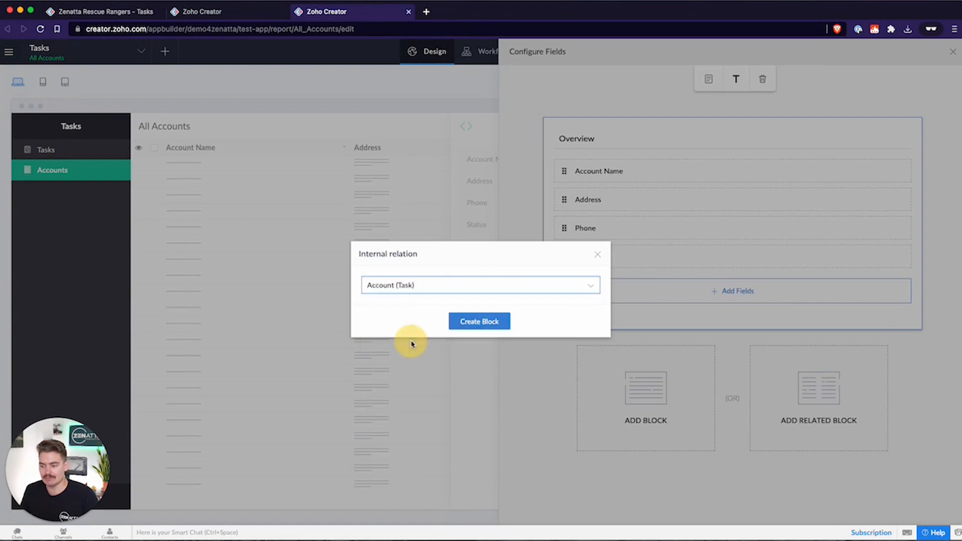
{"action": "left_click", "coordinate": [479, 321]}
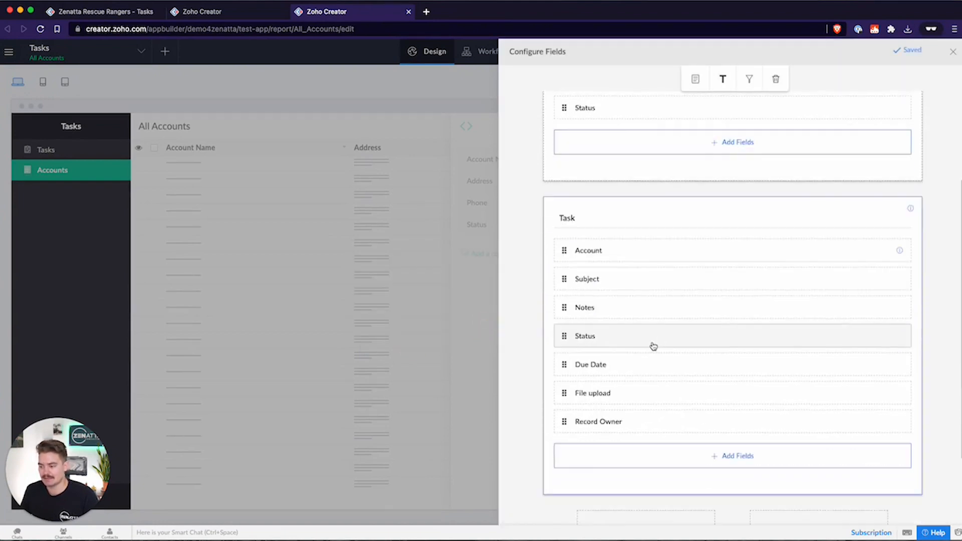
{"action": "scroll", "scroll_direction": "down", "scroll_amount": 3}
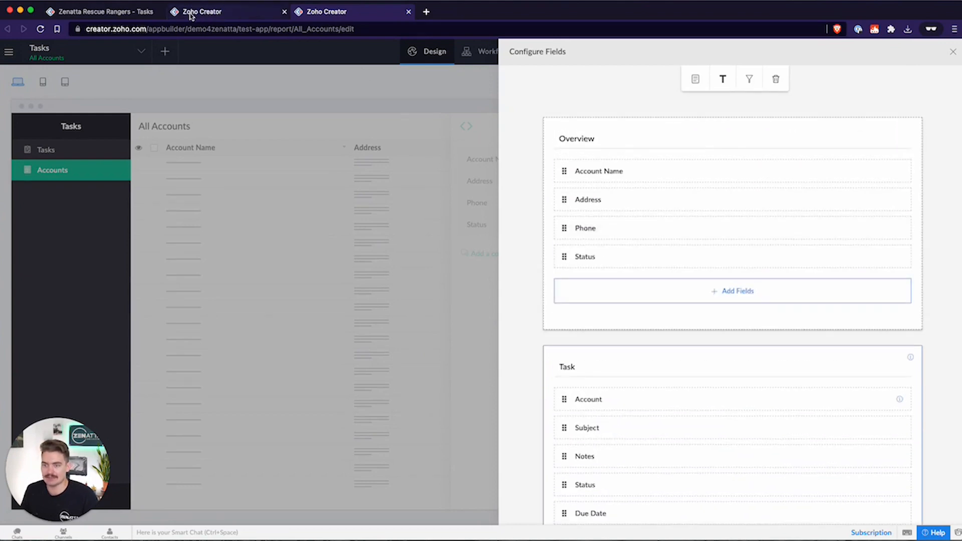
{"action": "left_click", "coordinate": [102, 12]}
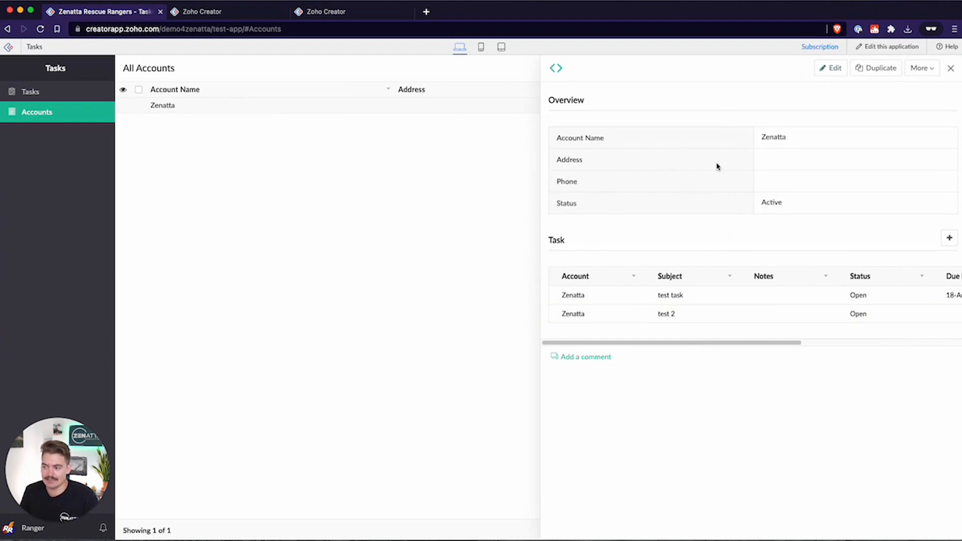
- Edit Zenatta then cancel, returning to its details listing test task and test 2
{"action": "left_click", "coordinate": [830, 68]}
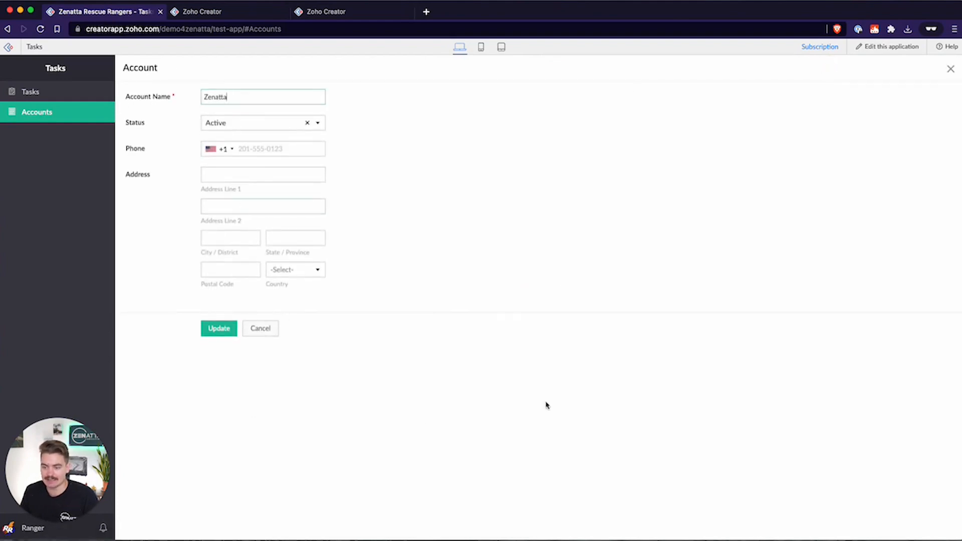
{"action": "left_click", "coordinate": [218, 328]}
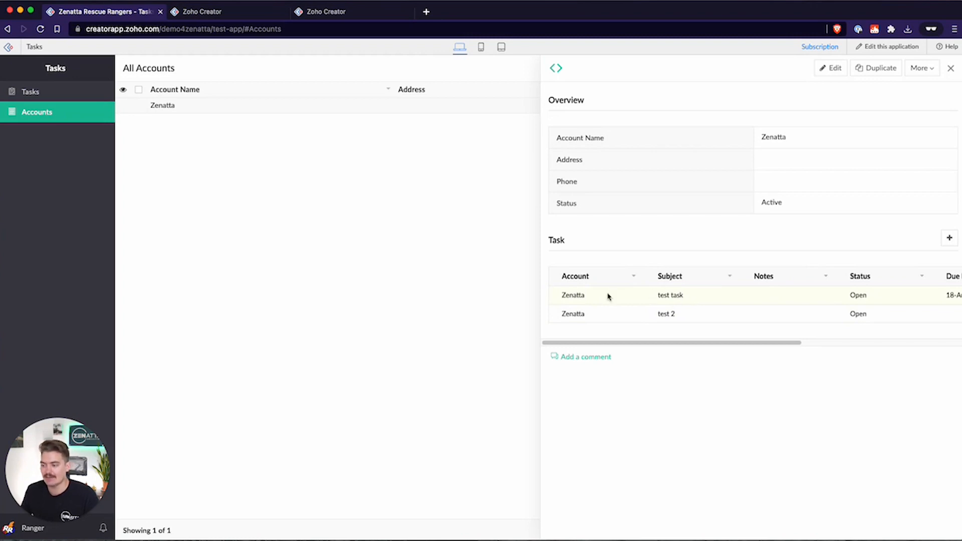
{"action": "mouse_move", "coordinate": [882, 299]}
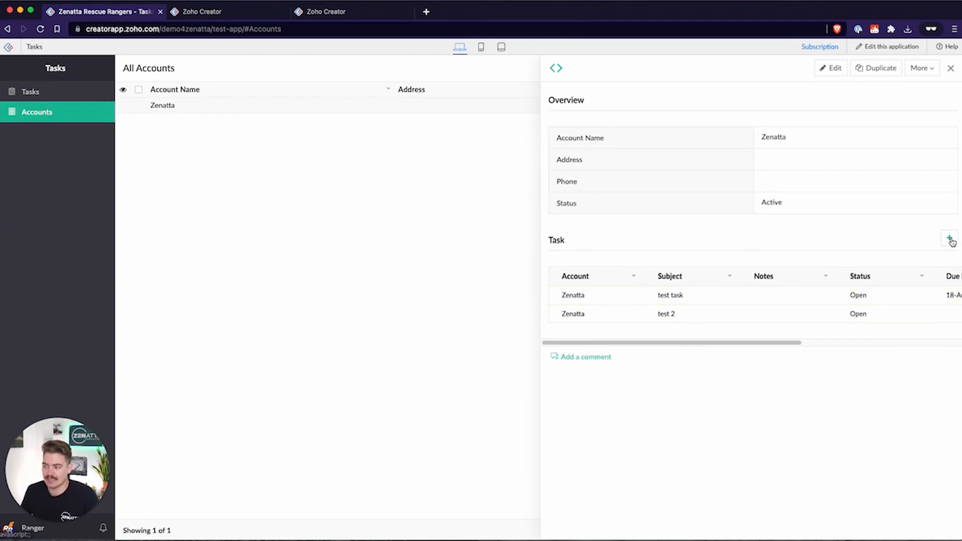
{"action": "mouse_move", "coordinate": [932, 242]}
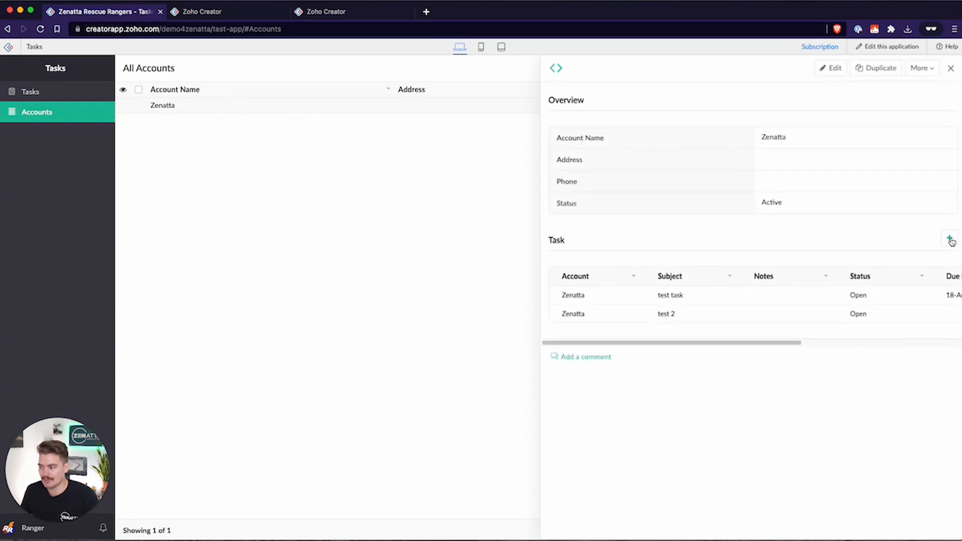
- Create a new task on the Zenatta account with a subject, status Open, and submit it
{"action": "left_click", "coordinate": [950, 239]}
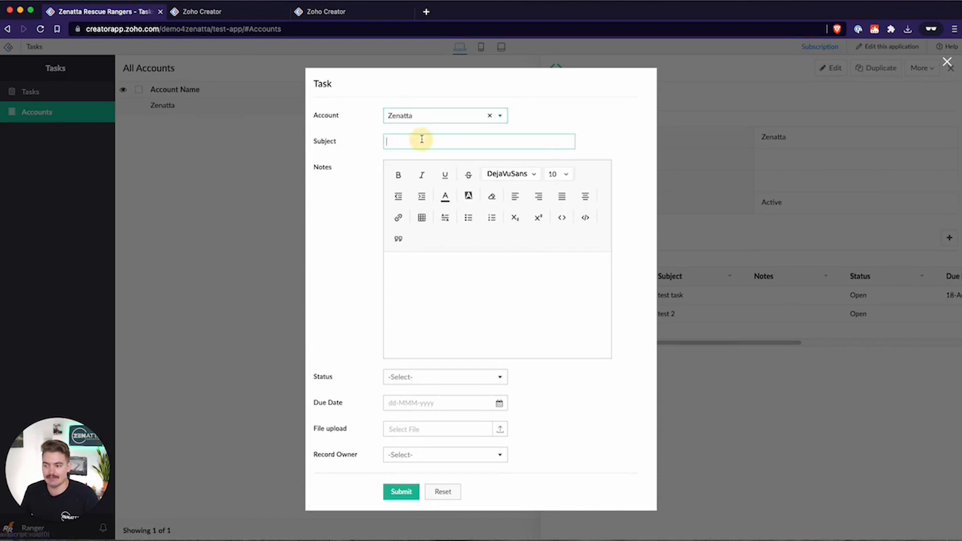
{"action": "type", "text": "test 2"}
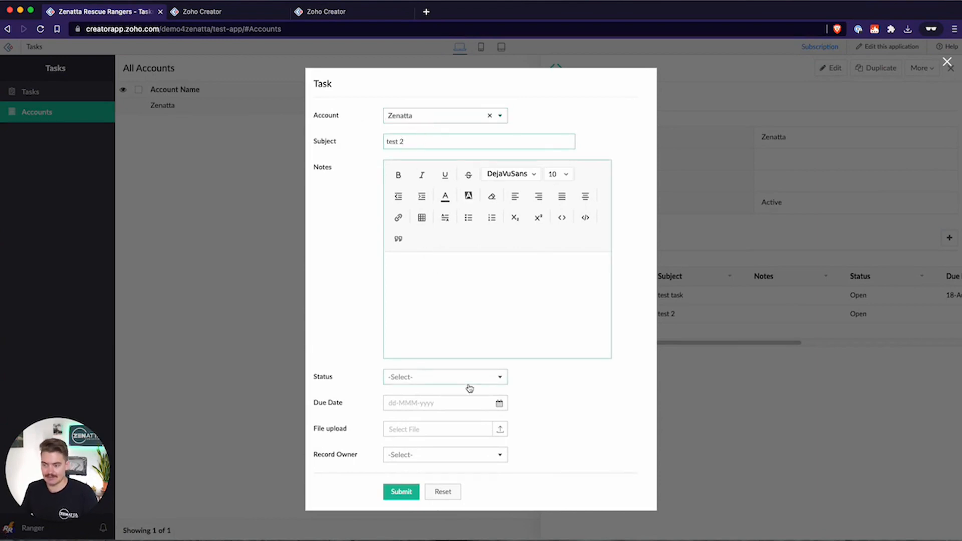
{"action": "left_click", "coordinate": [445, 377]}
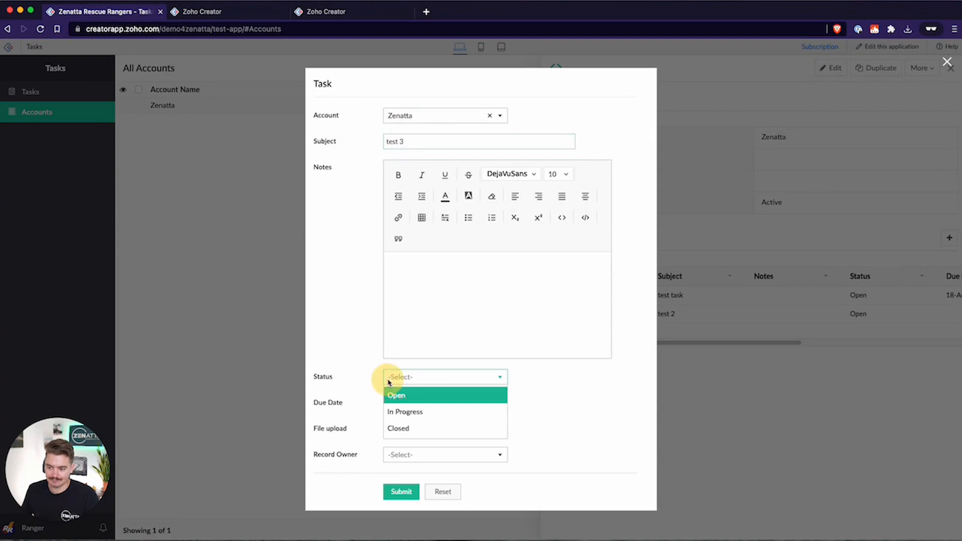
{"action": "left_click", "coordinate": [396, 396]}
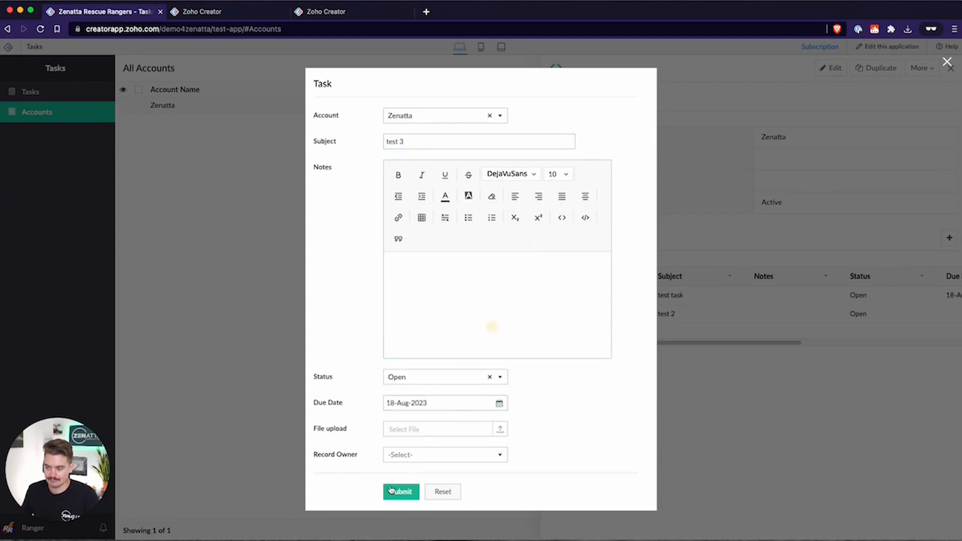
{"action": "left_click", "coordinate": [401, 491]}
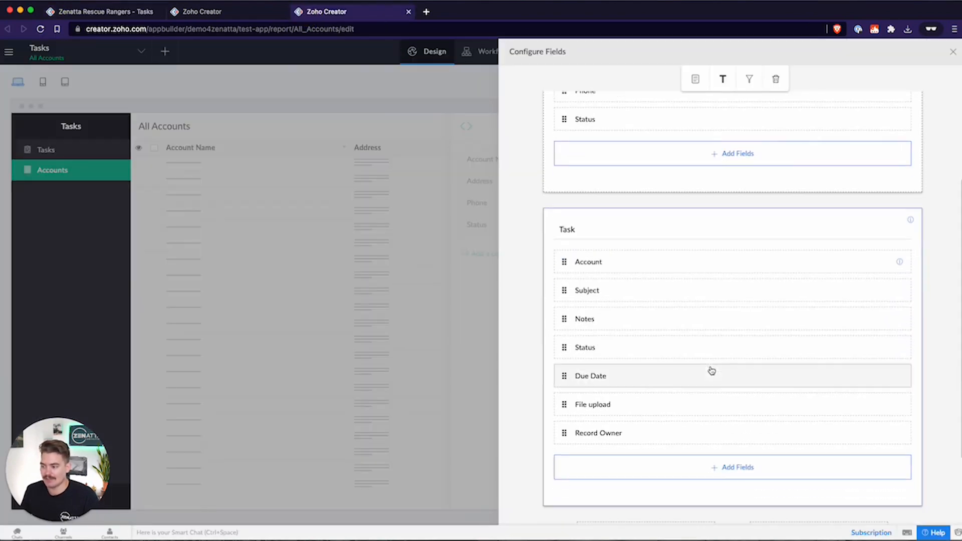
- Filter the related Task block by Status so only open tasks show, then return to the live app
{"action": "left_click", "coordinate": [750, 78]}
{"action": "type", "text": "stat"}
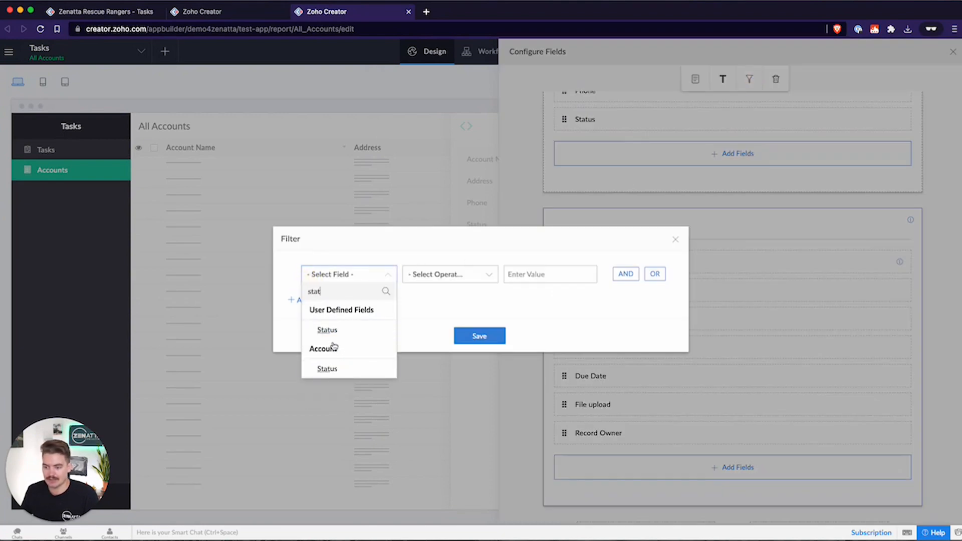
{"action": "left_click", "coordinate": [327, 330]}
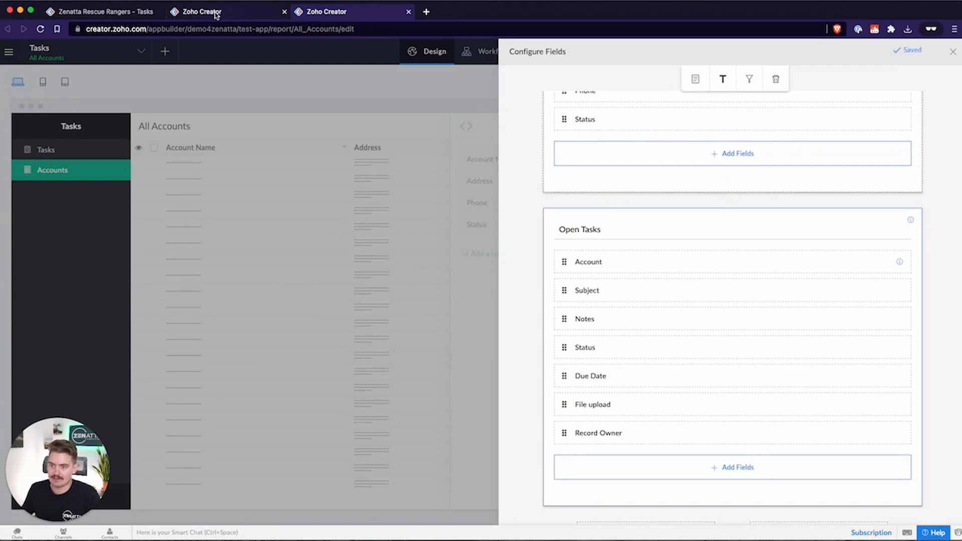
{"action": "left_click", "coordinate": [100, 12]}
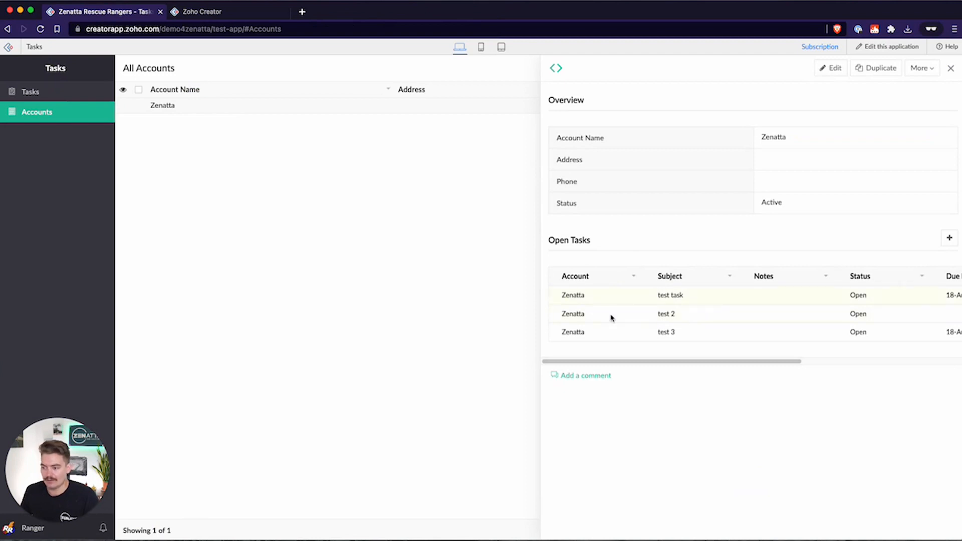
- From the Tasks list, edit test task to status Closed and return to Accounts to verify
{"action": "left_click", "coordinate": [30, 91]}
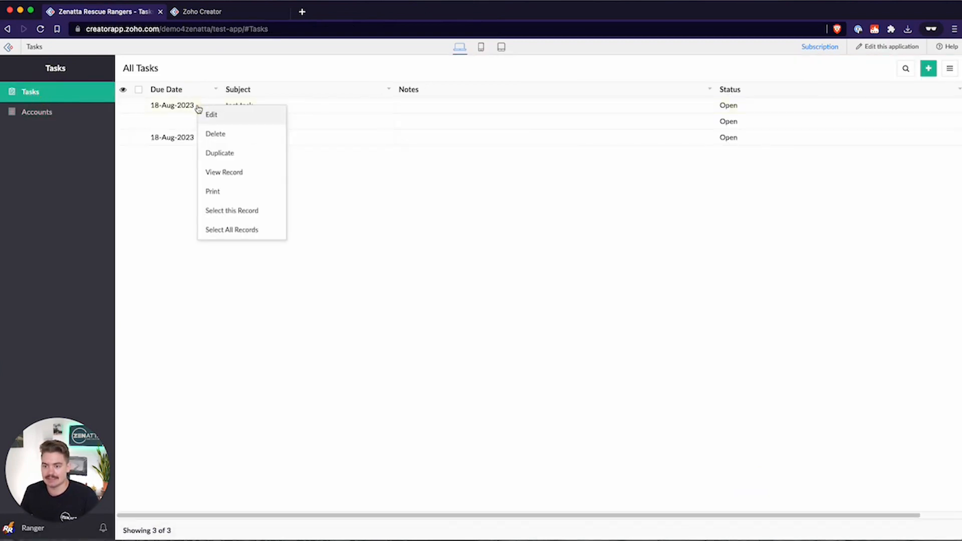
{"action": "left_click", "coordinate": [210, 114]}
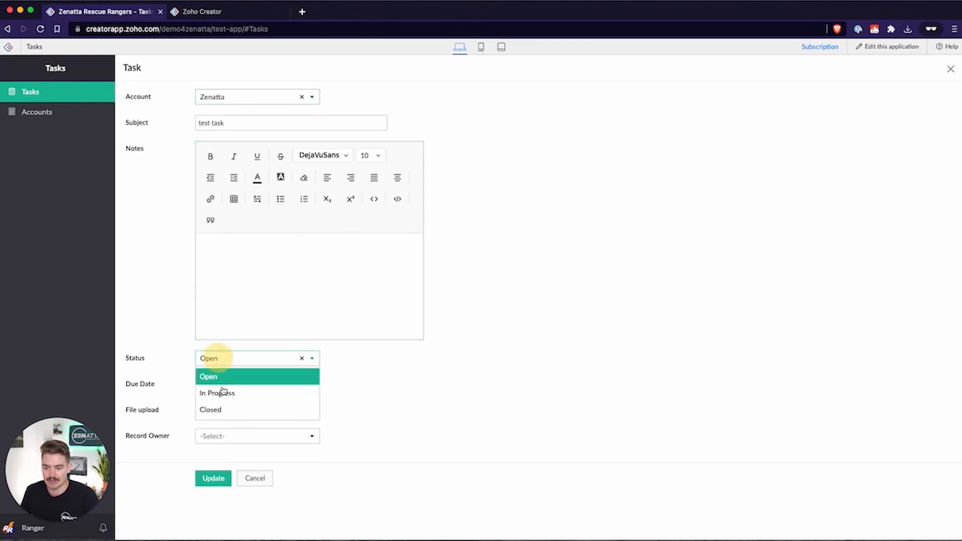
{"action": "left_click", "coordinate": [210, 410]}
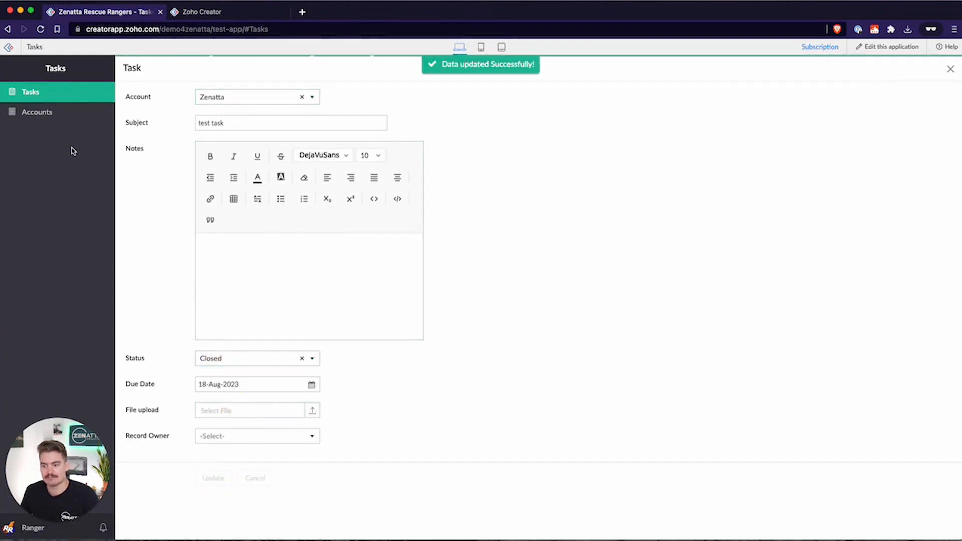
{"action": "left_click", "coordinate": [36, 112]}
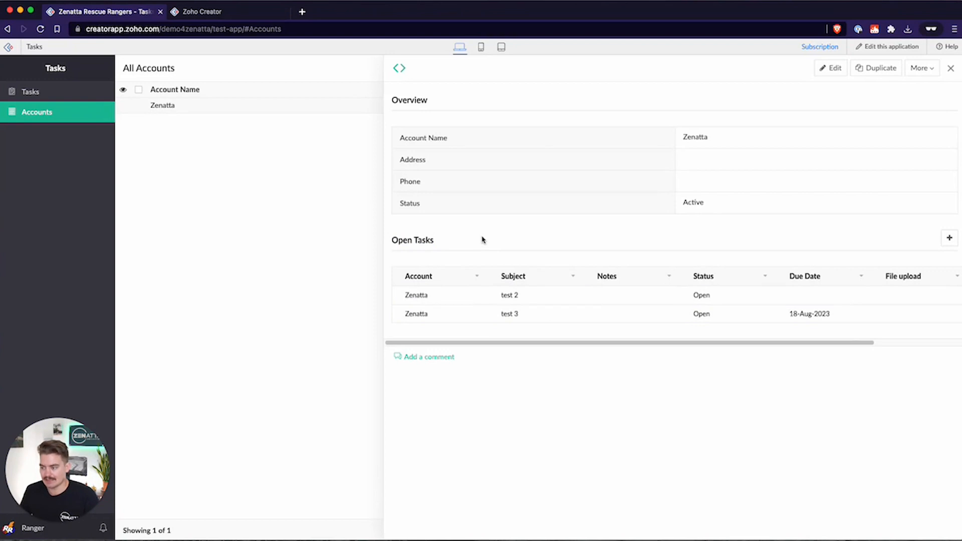
{"action": "mouse_move", "coordinate": [467, 253]}
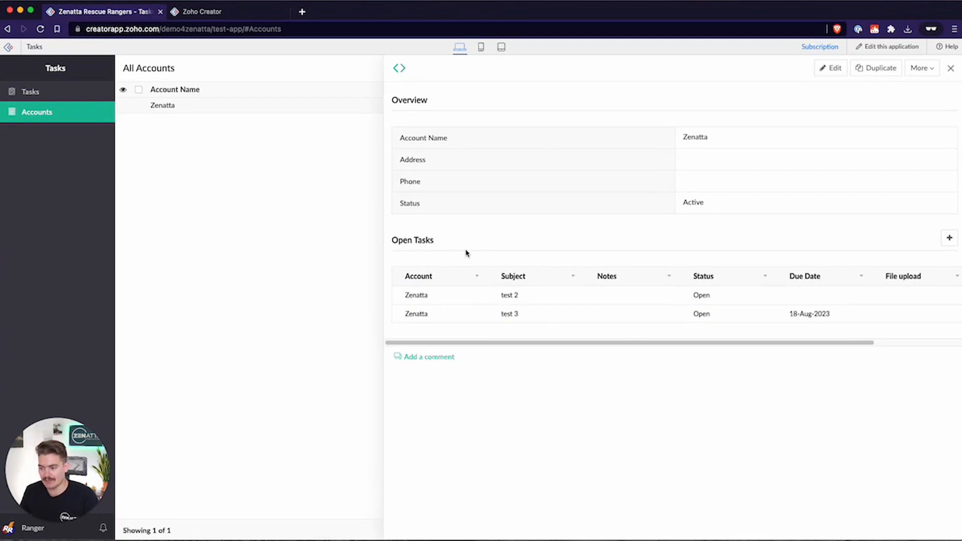
{"action": "mouse_move", "coordinate": [415, 230]}
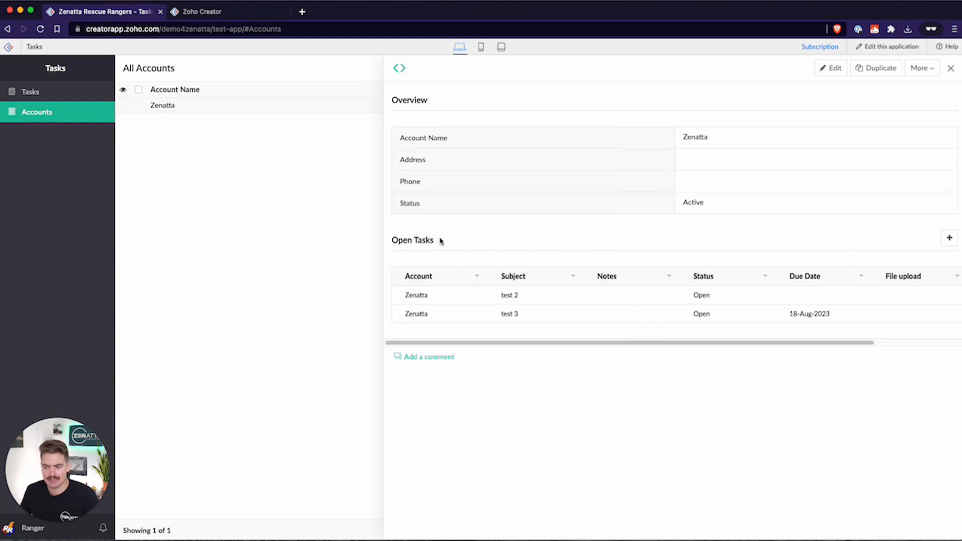
{"action": "mouse_move", "coordinate": [434, 196]}
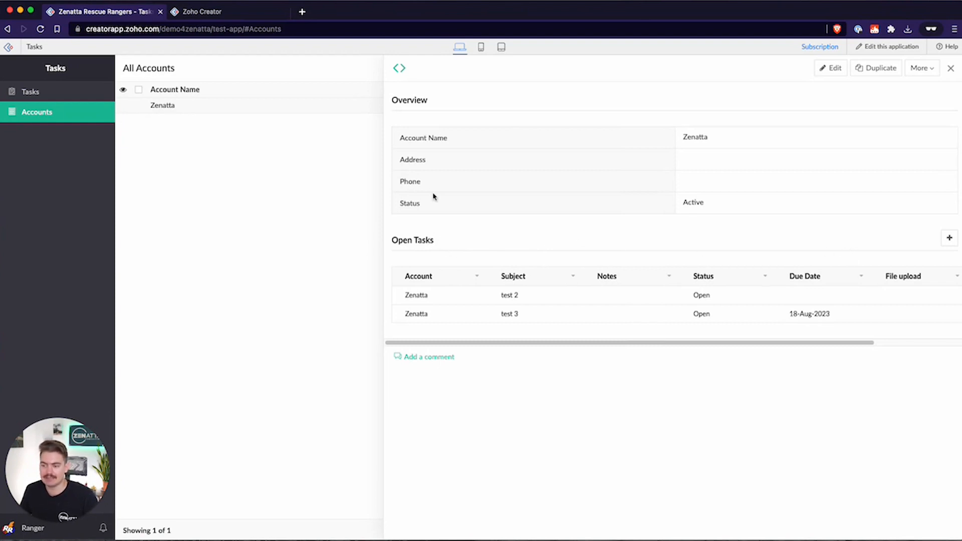
{"action": "mouse_move", "coordinate": [462, 224]}
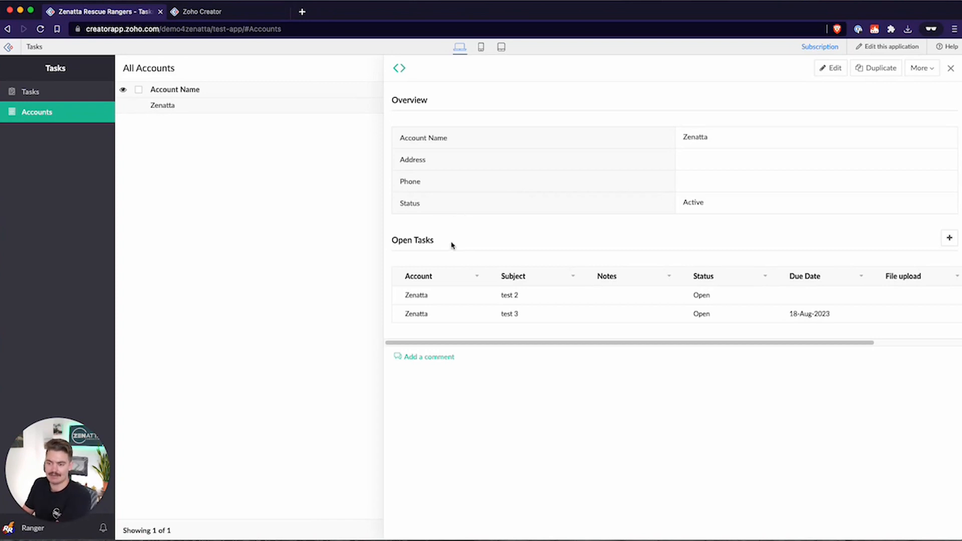
{"action": "mouse_move", "coordinate": [421, 121]}
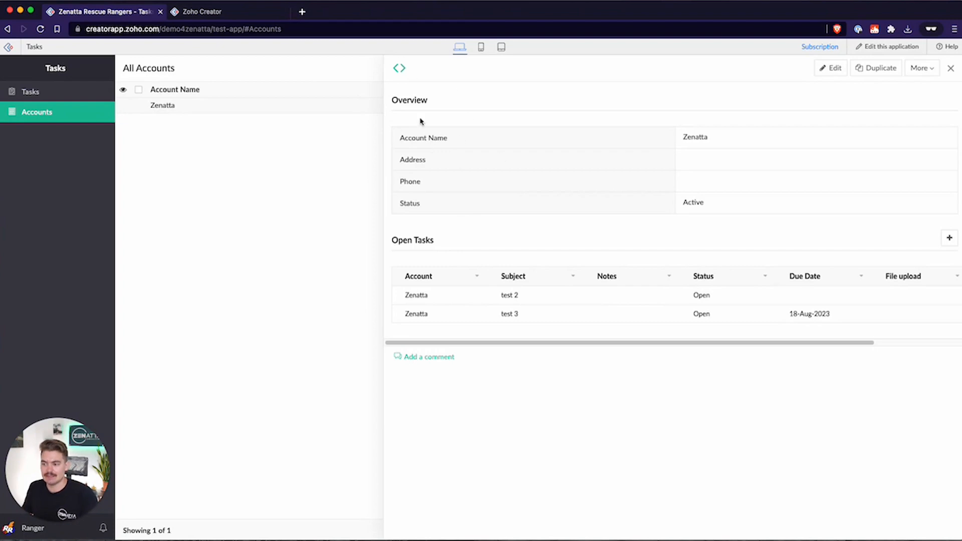
{"action": "mouse_move", "coordinate": [431, 136]}
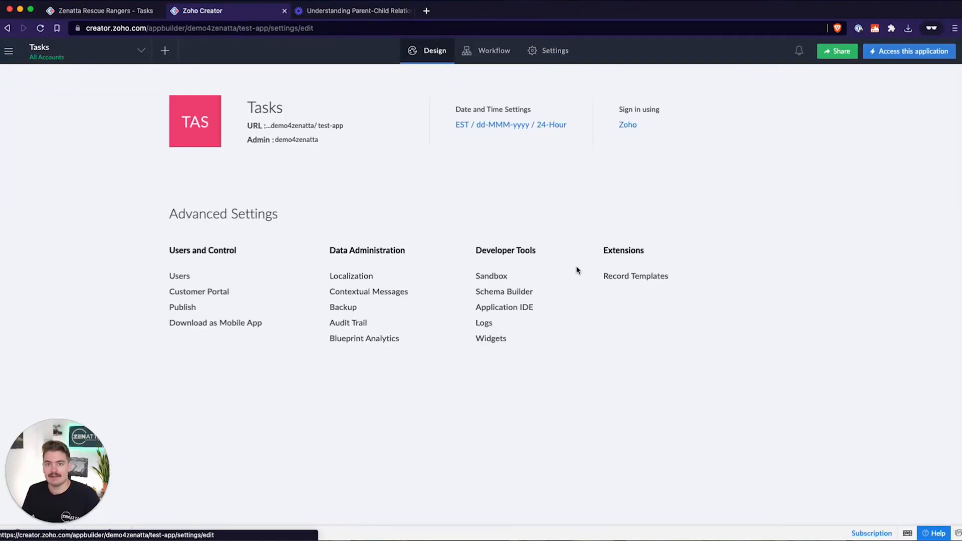
- Go to the application's Settings and launch Schema Builder under Developer Tools
{"action": "left_click", "coordinate": [557, 50]}
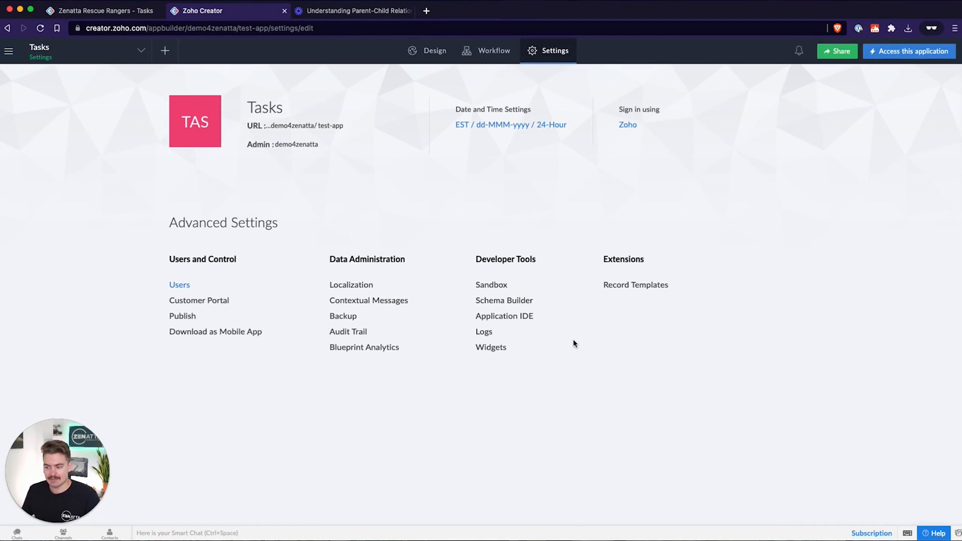
{"action": "mouse_move", "coordinate": [576, 339]}
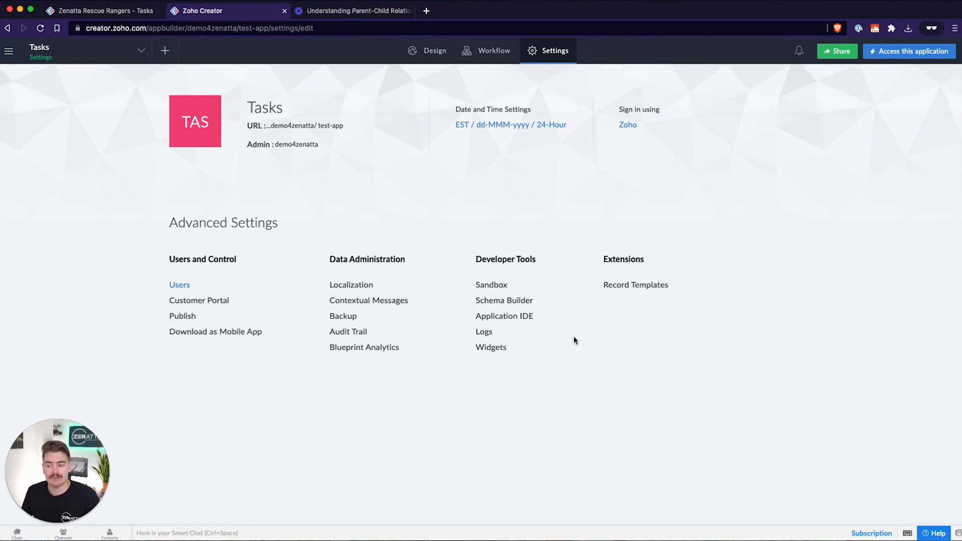
{"action": "mouse_move", "coordinate": [744, 355]}
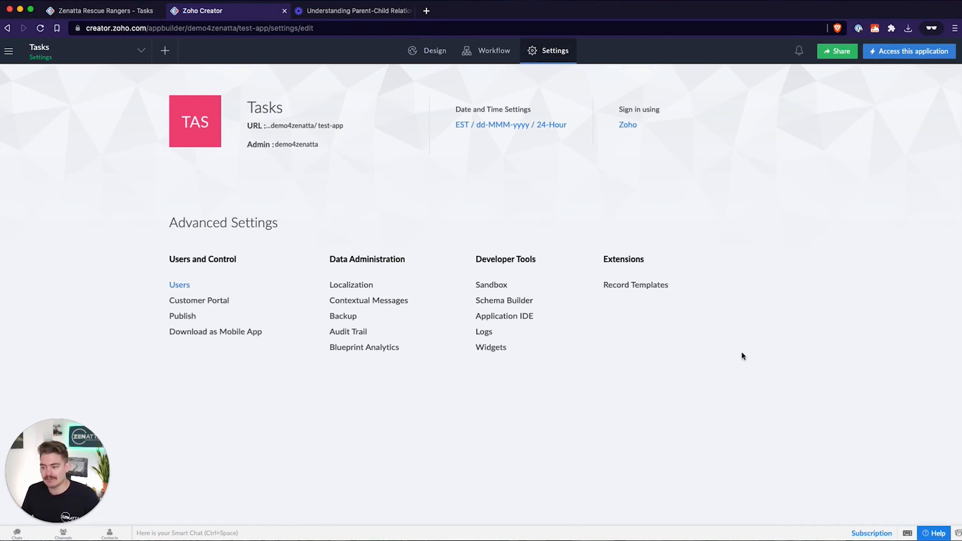
{"action": "mouse_move", "coordinate": [518, 305]}
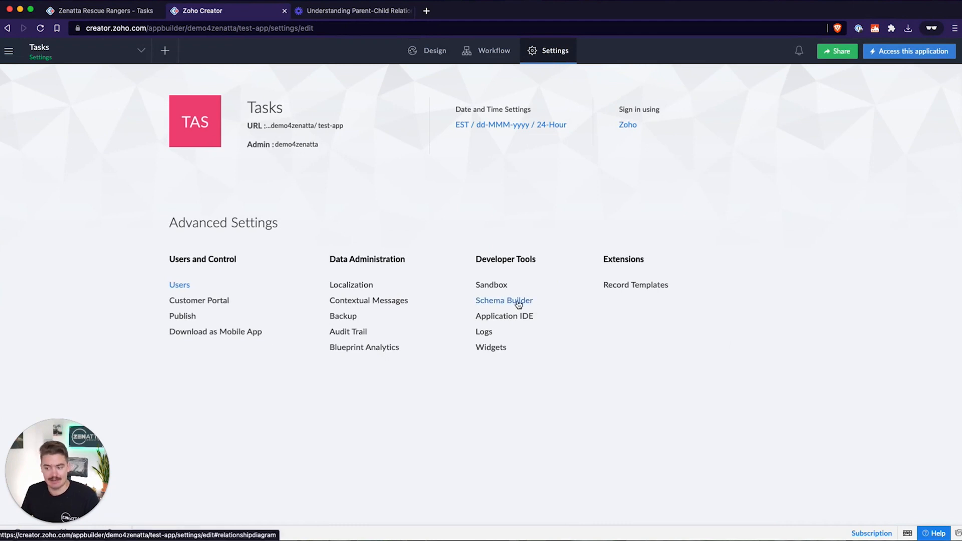
{"action": "mouse_move", "coordinate": [527, 305]}
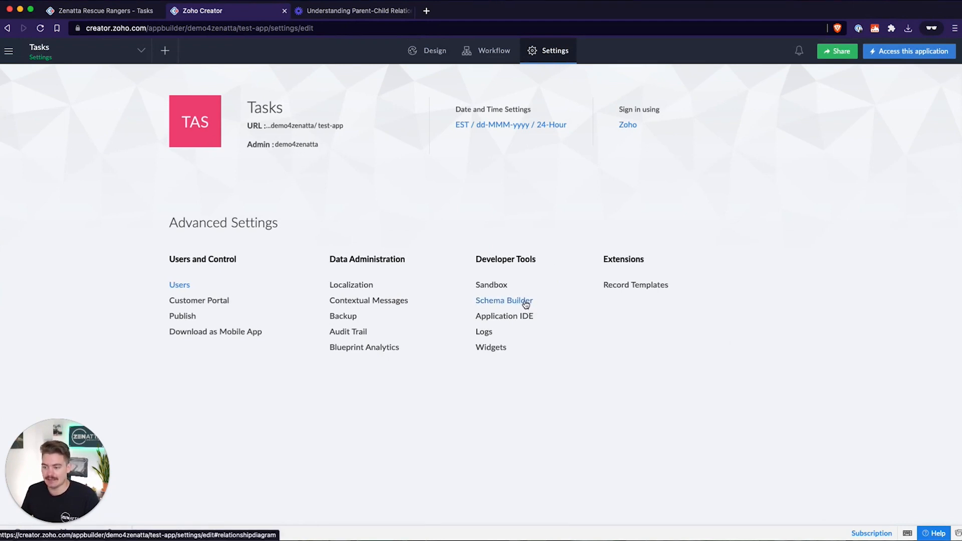
{"action": "mouse_move", "coordinate": [505, 302]}
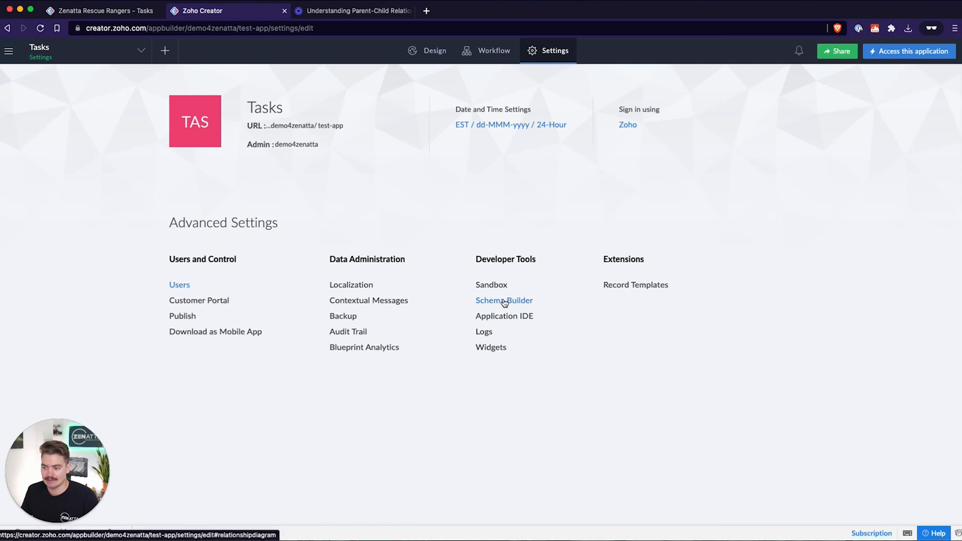
{"action": "left_click", "coordinate": [505, 301]}
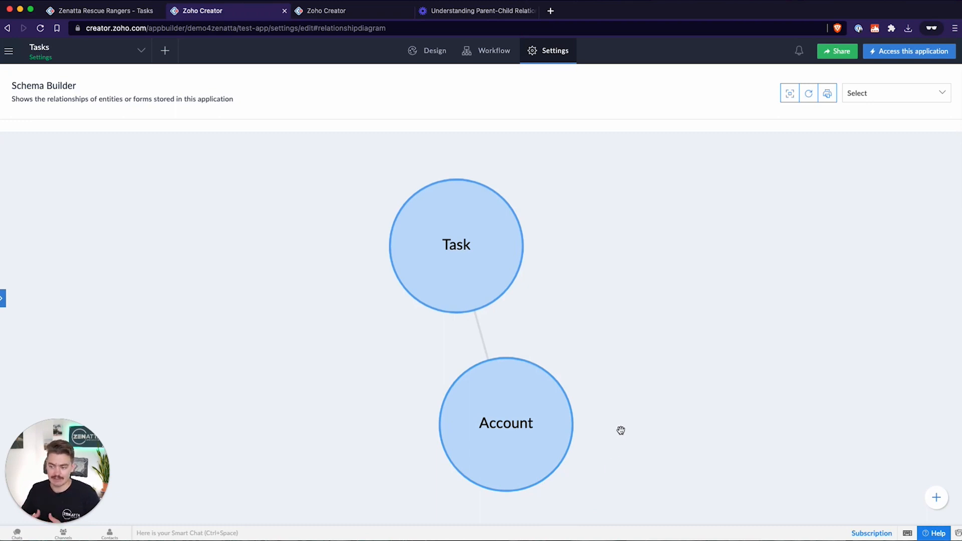
{"action": "mouse_move", "coordinate": [621, 349]}
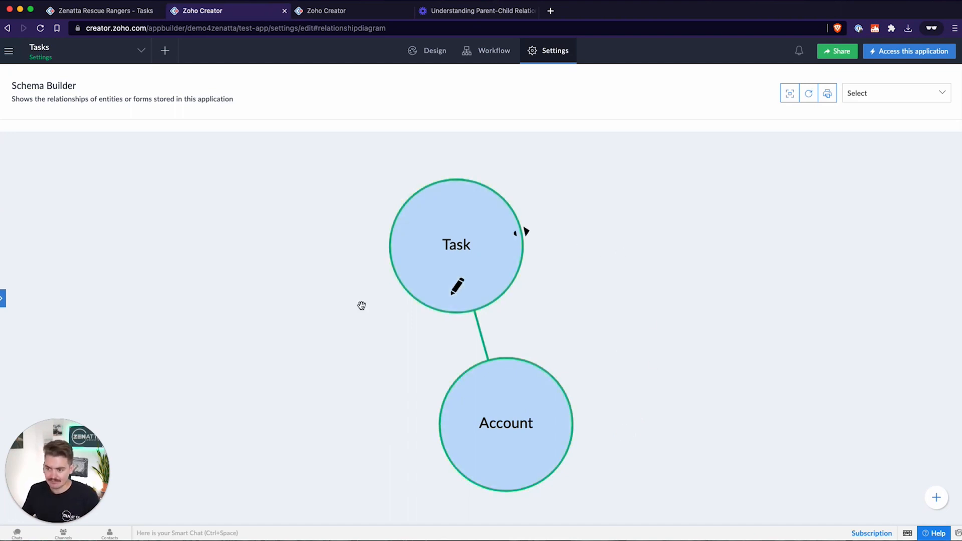
{"action": "mouse_move", "coordinate": [548, 55]}
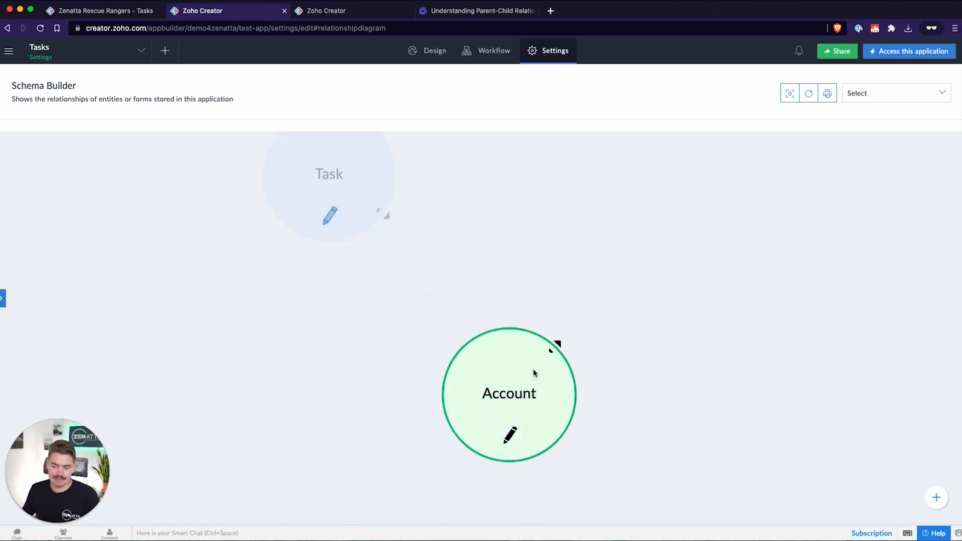
{"action": "mouse_move", "coordinate": [514, 388]}
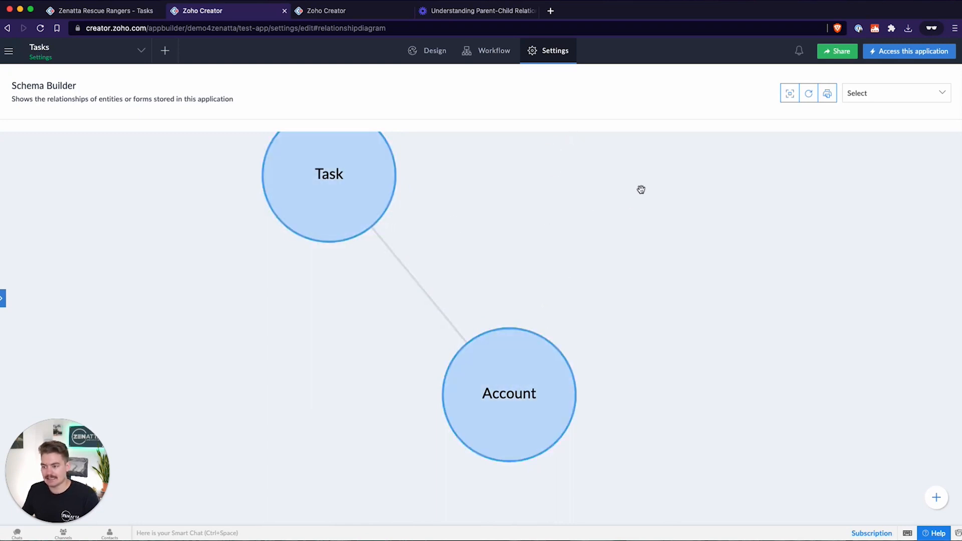
{"action": "mouse_move", "coordinate": [788, 287]}
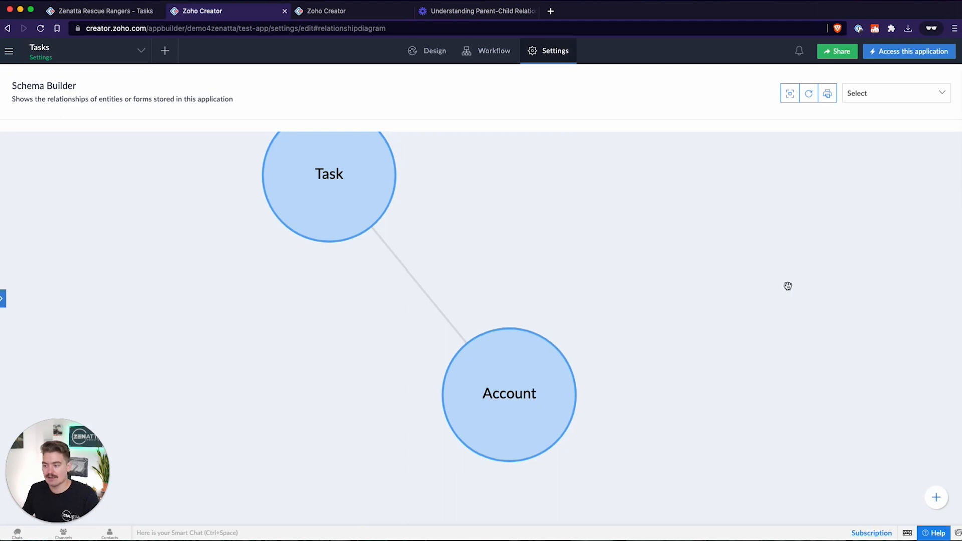
{"action": "mouse_move", "coordinate": [253, 363]}
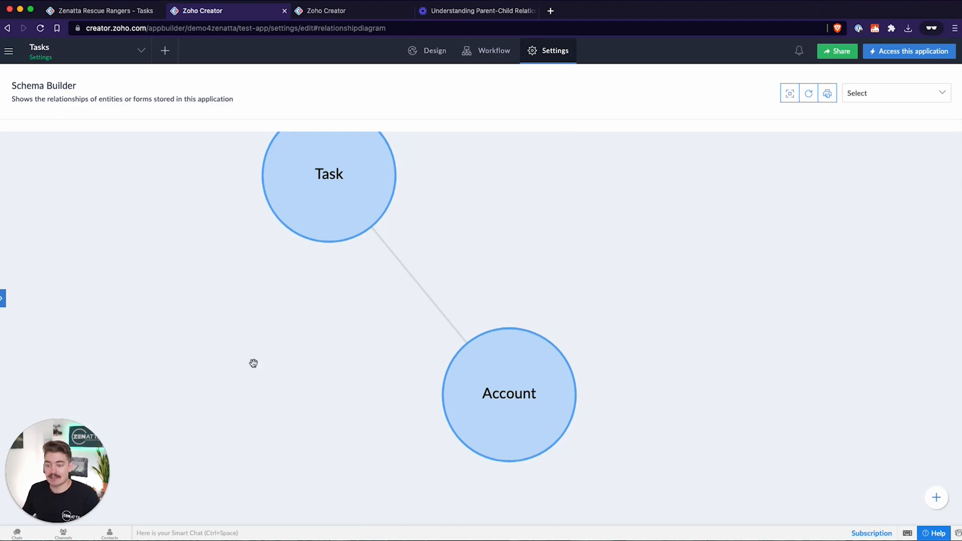
{"action": "mouse_move", "coordinate": [214, 362]}
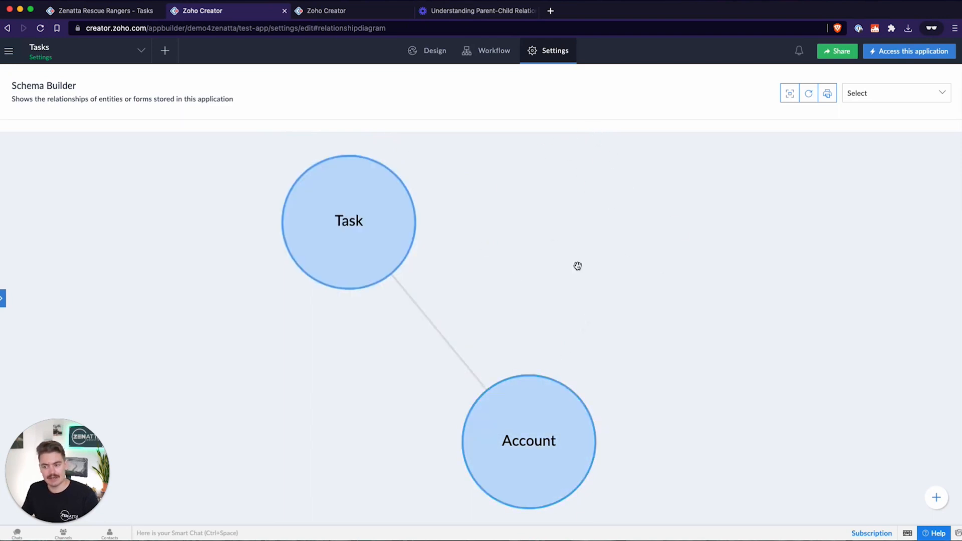
{"action": "mouse_move", "coordinate": [569, 214]}
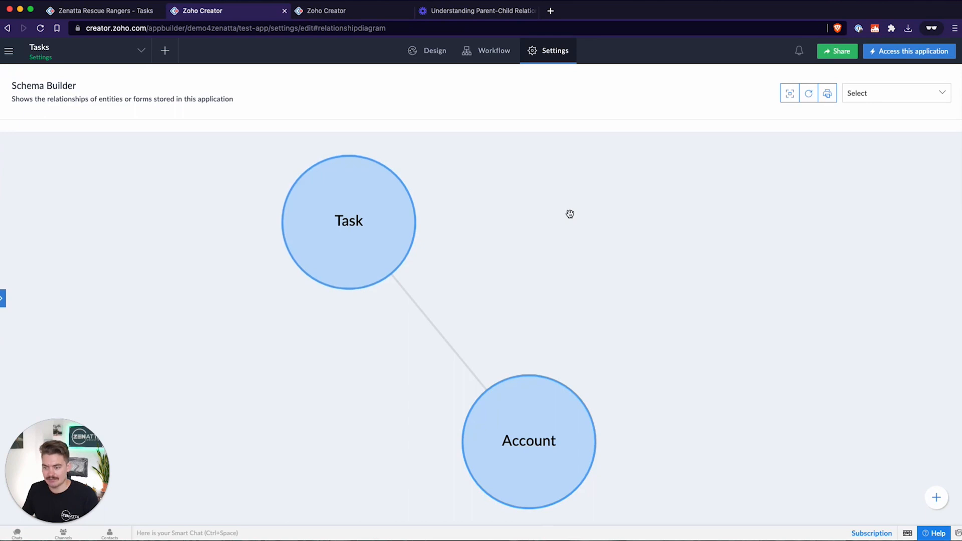
{"action": "mouse_move", "coordinate": [529, 206]}
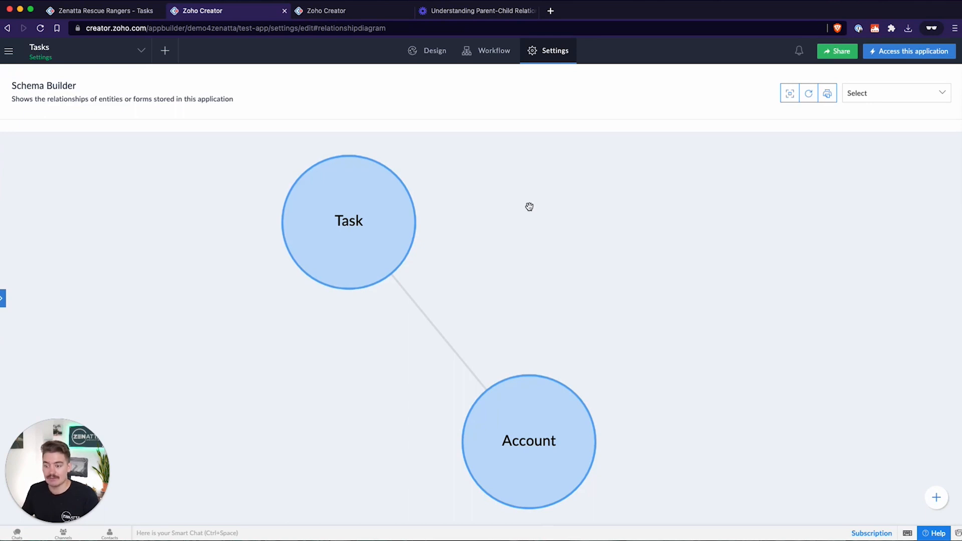
{"action": "mouse_move", "coordinate": [533, 200]}
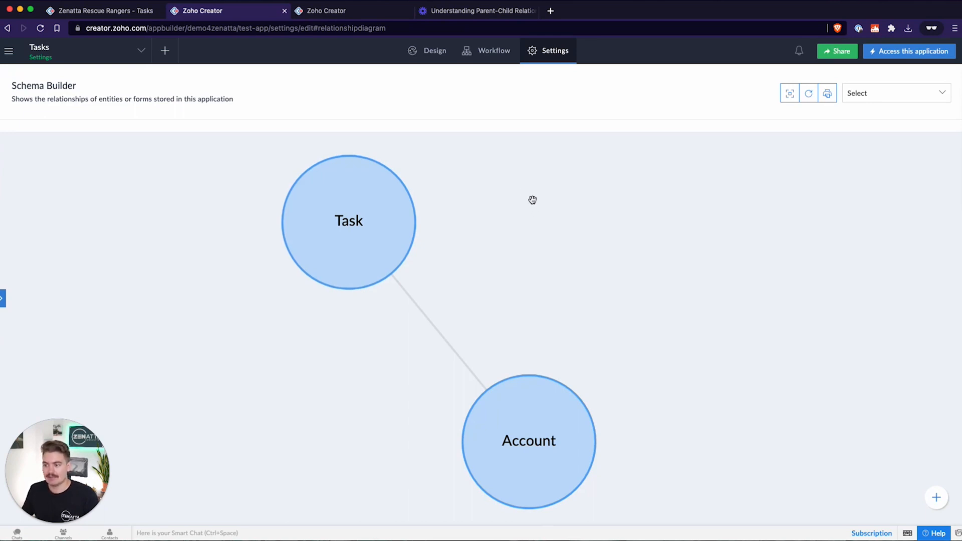
- Switch back to the live app's browser tab showing the Zenatta account
{"action": "left_click", "coordinate": [100, 11]}
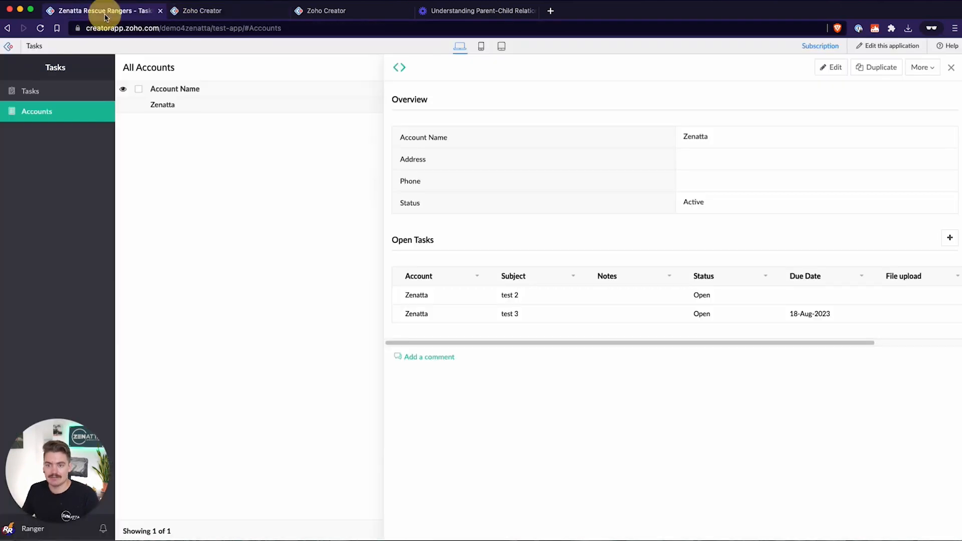
{"action": "mouse_move", "coordinate": [266, 171]}
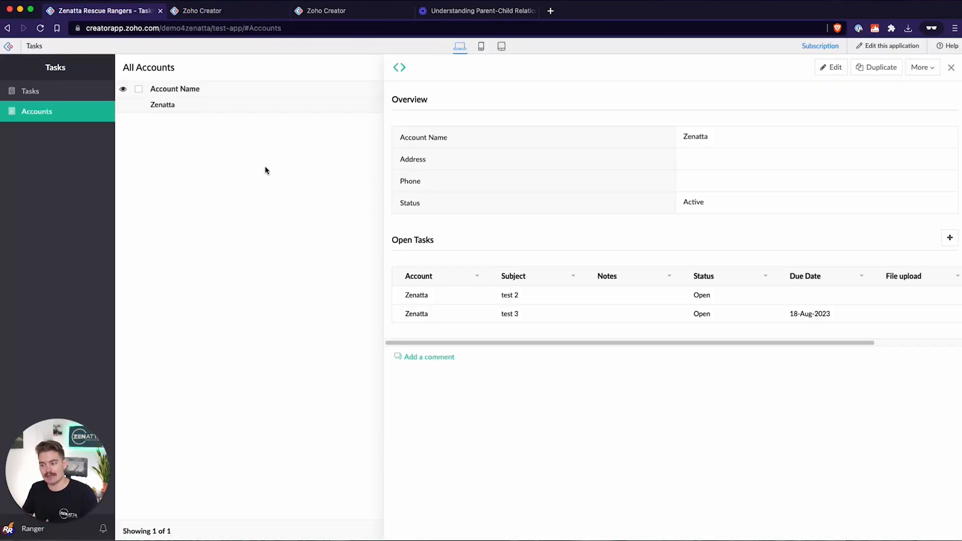
{"action": "mouse_move", "coordinate": [460, 243]}
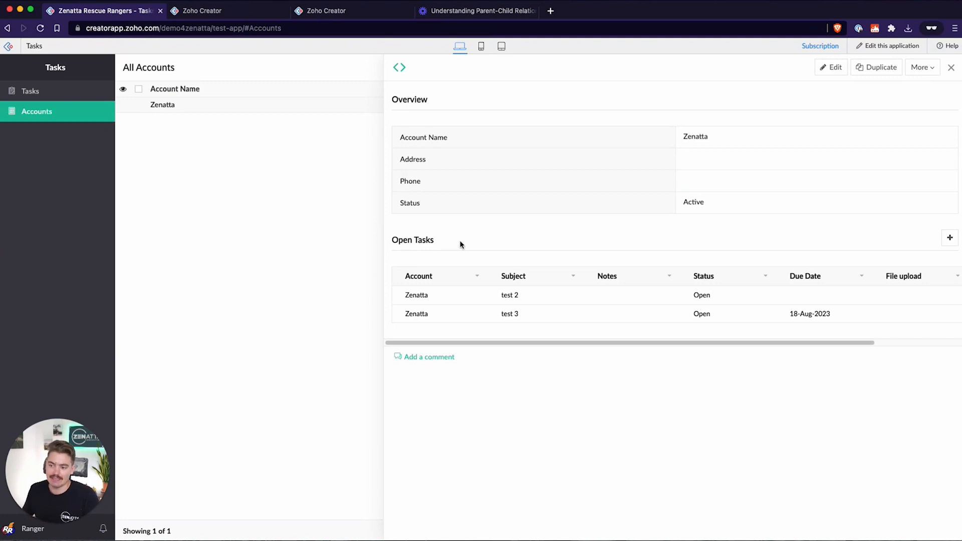
{"action": "mouse_move", "coordinate": [179, 108]}
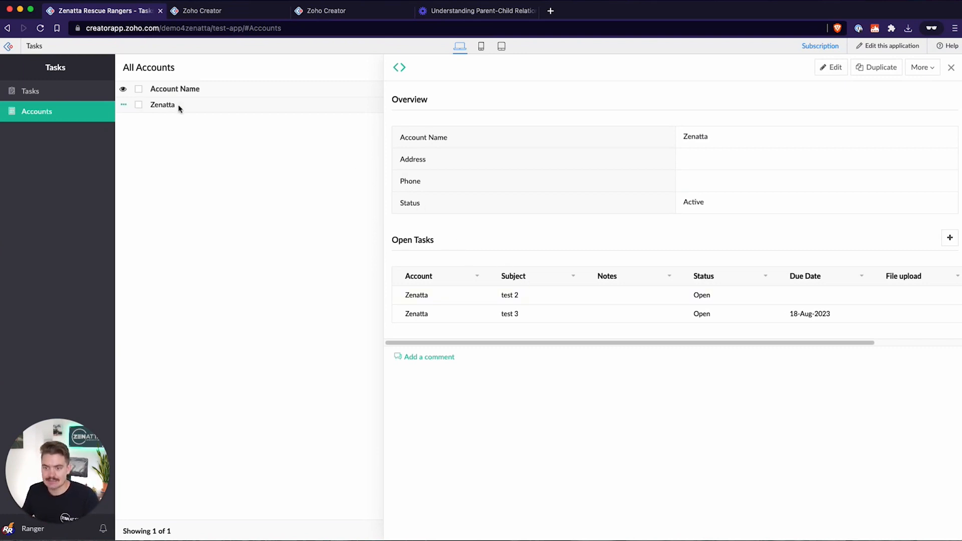
{"action": "mouse_move", "coordinate": [30, 91]}
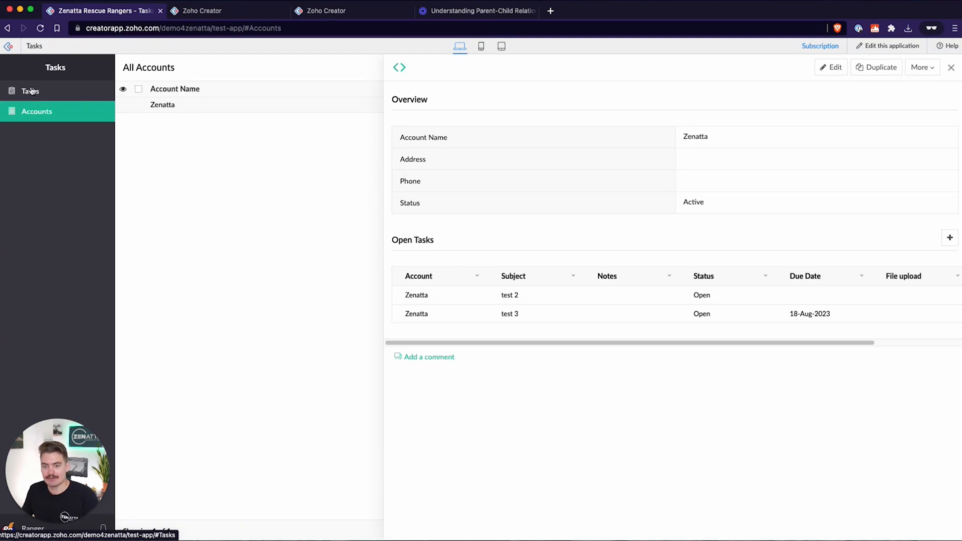